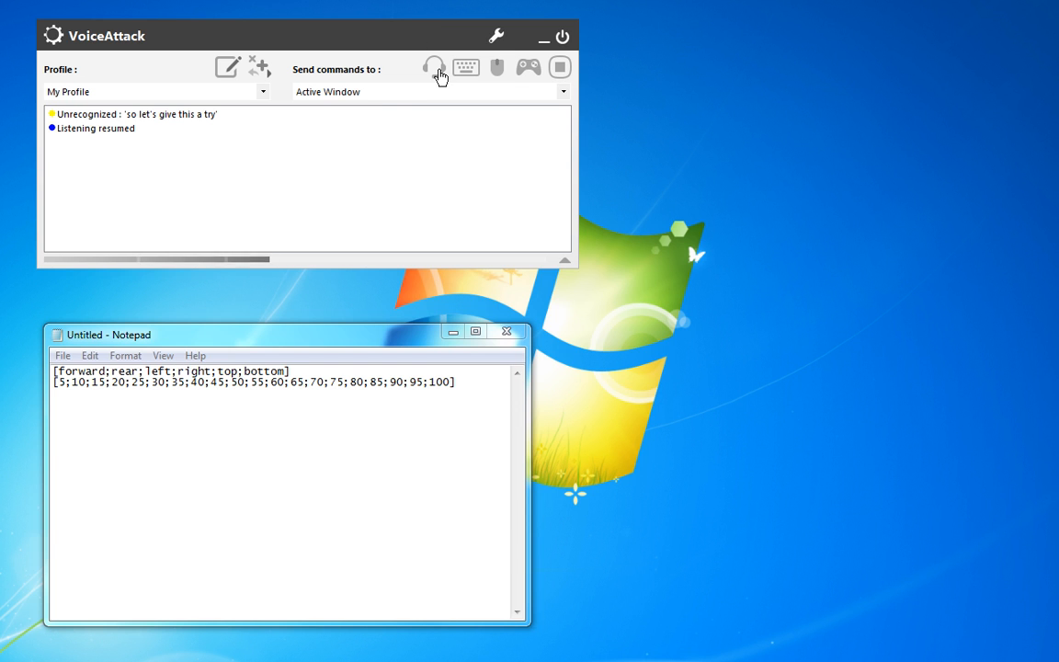
# Step: Stop VoiceAttack listening with the headset icon and open My Profile in the editor
pyautogui.click(433, 68)
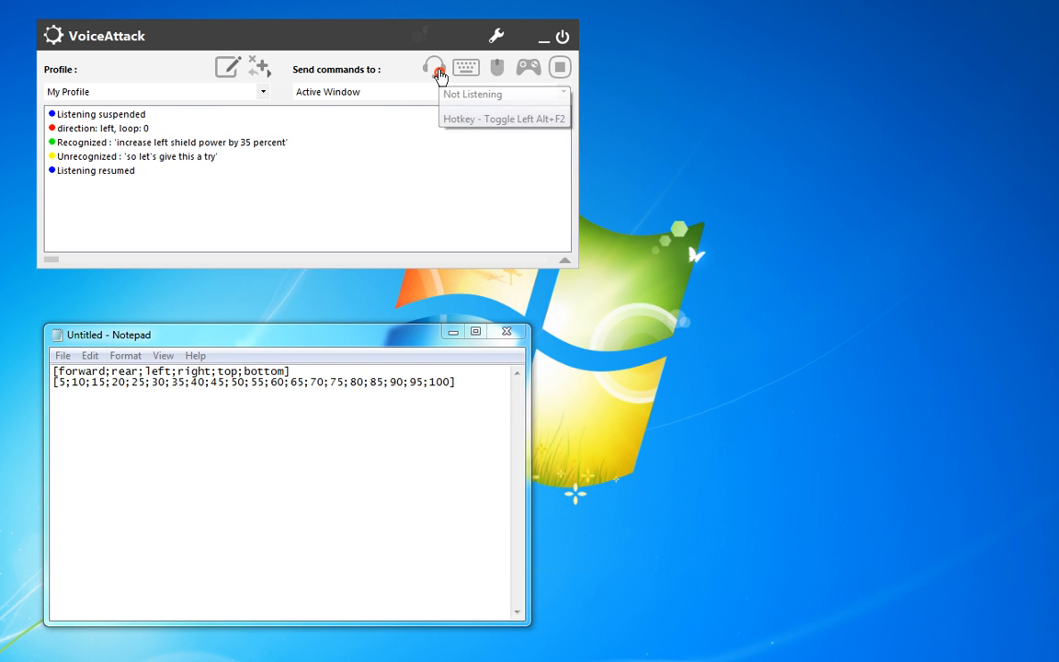
pyautogui.click(433, 67)
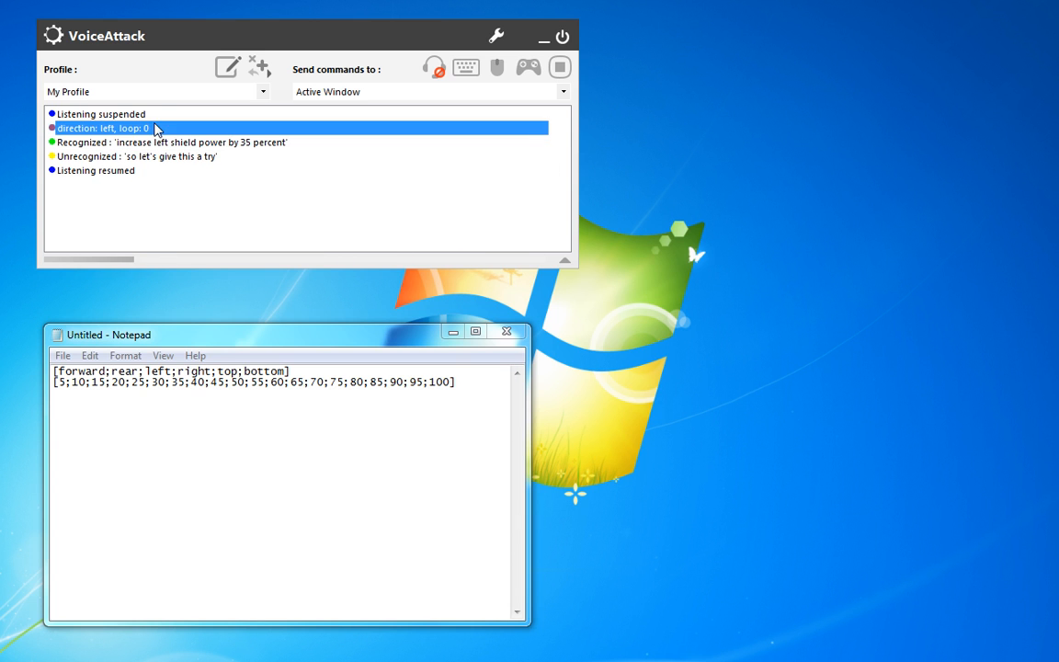
pyautogui.moveTo(227, 67)
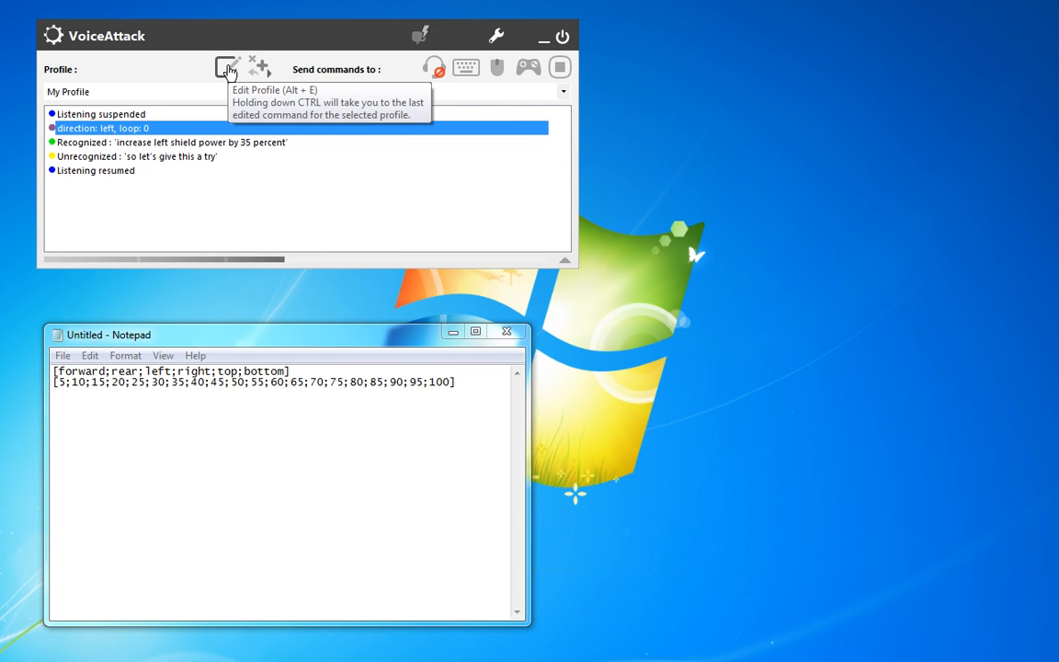
pyautogui.click(228, 67)
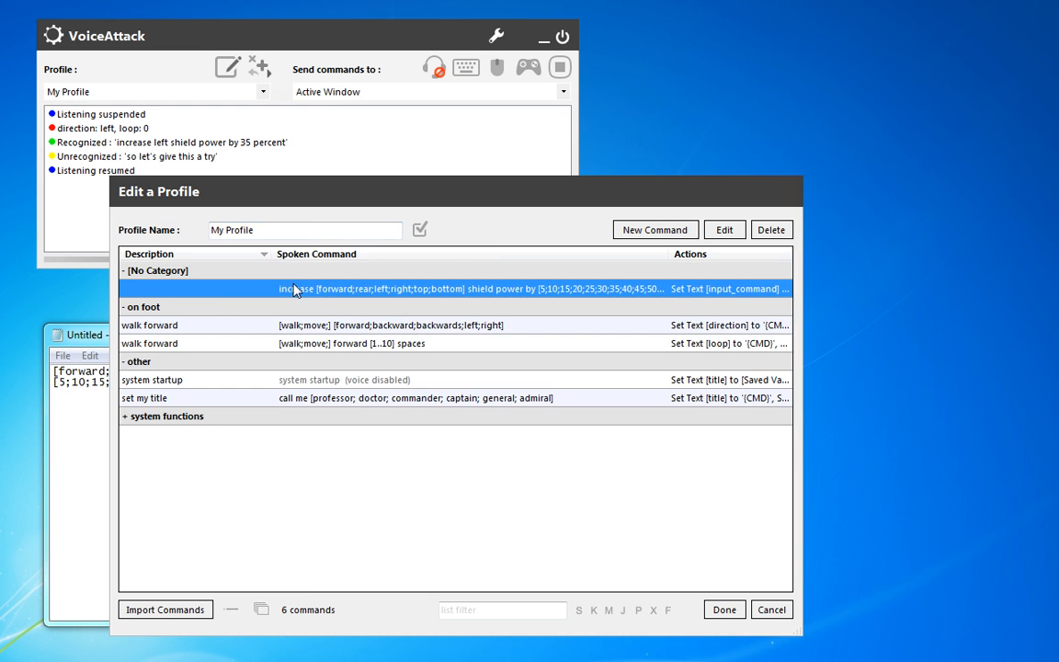
# Step: Open the 'increase … shield power by …' command and select its loop division action
pyautogui.doubleClick(460, 288)
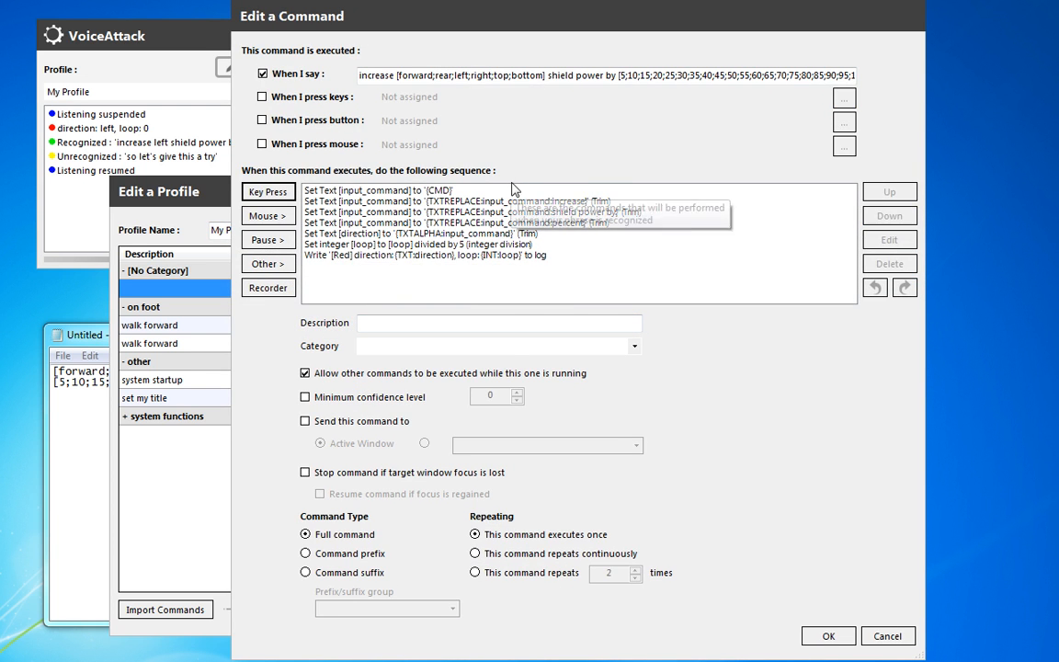
pyautogui.click(418, 244)
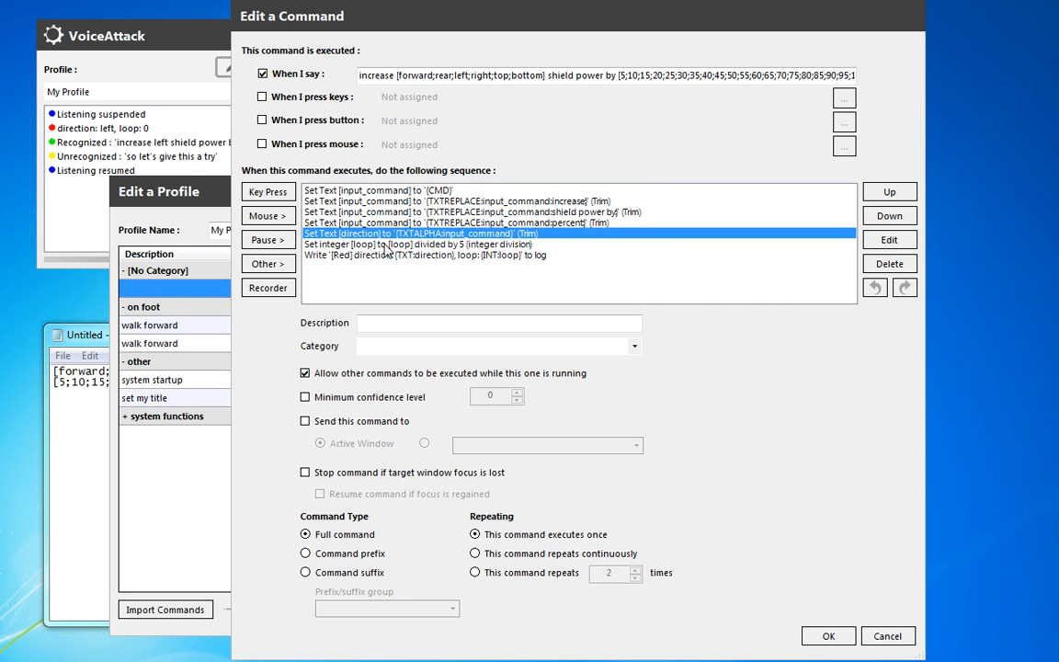
pyautogui.click(418, 244)
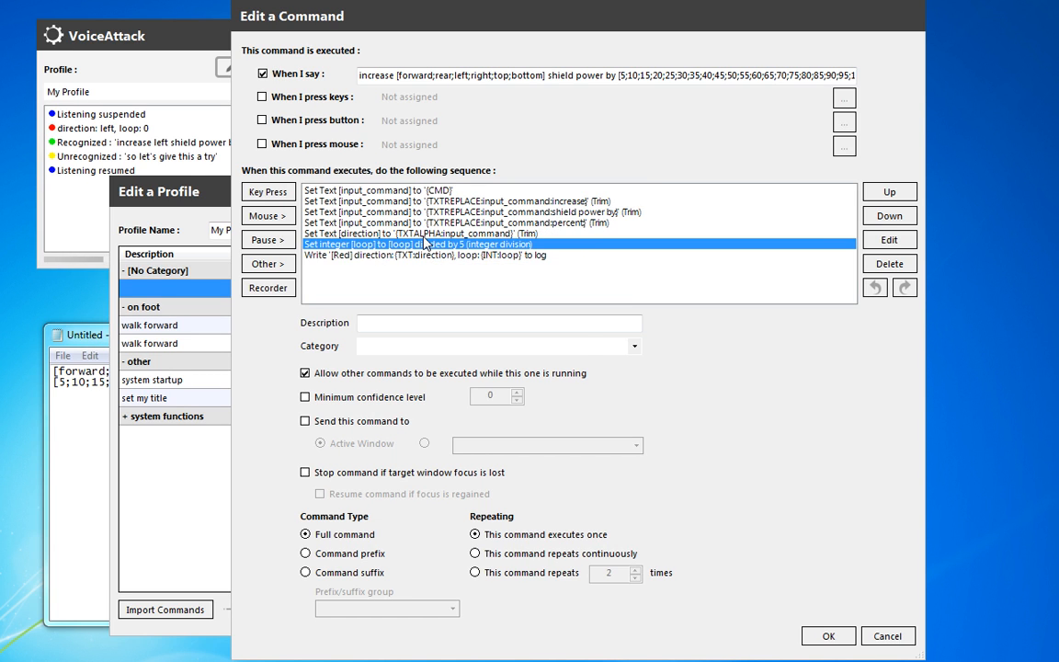
# Step: Duplicate the Set integer [loop] action and make it convert {TXTNUM:input_command}
pyautogui.rightClick(423, 244)
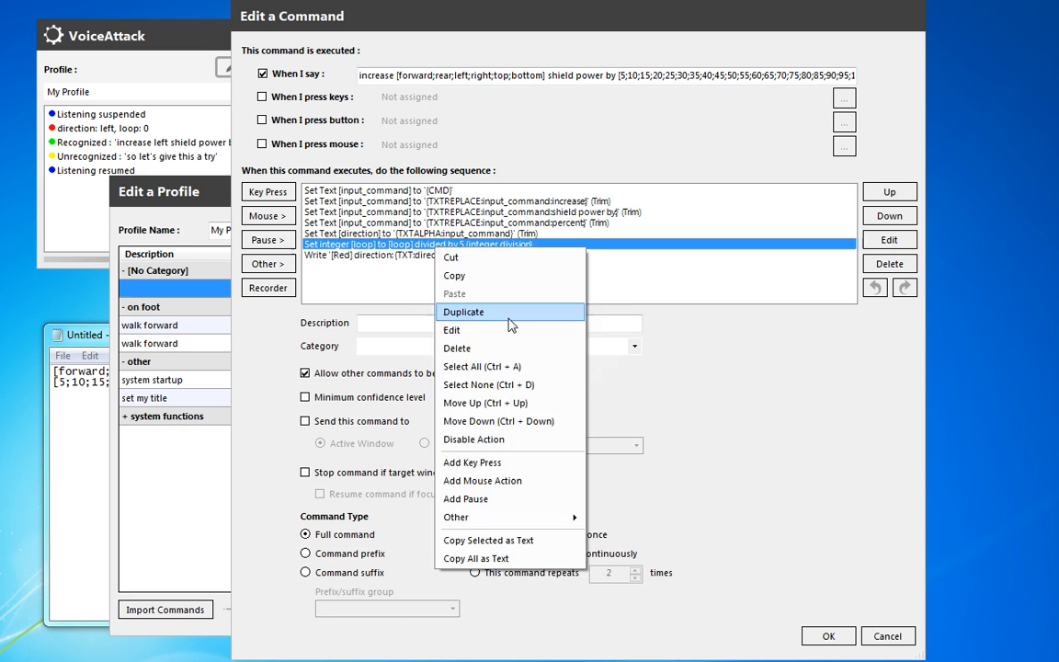
pyautogui.click(451, 329)
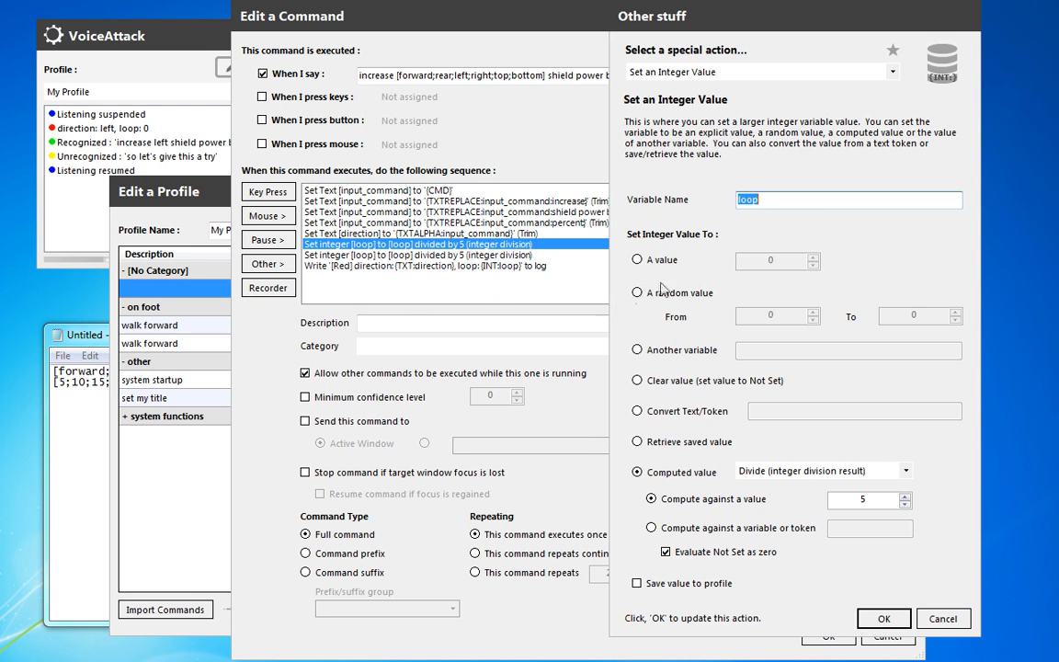
pyautogui.click(637, 411)
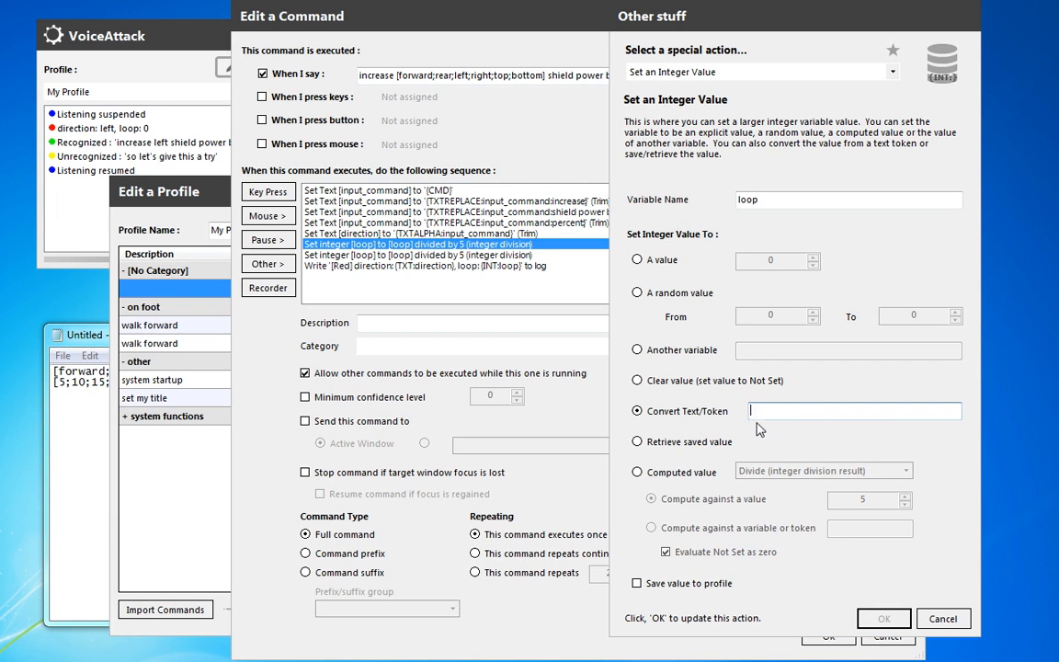
pyautogui.write('0')
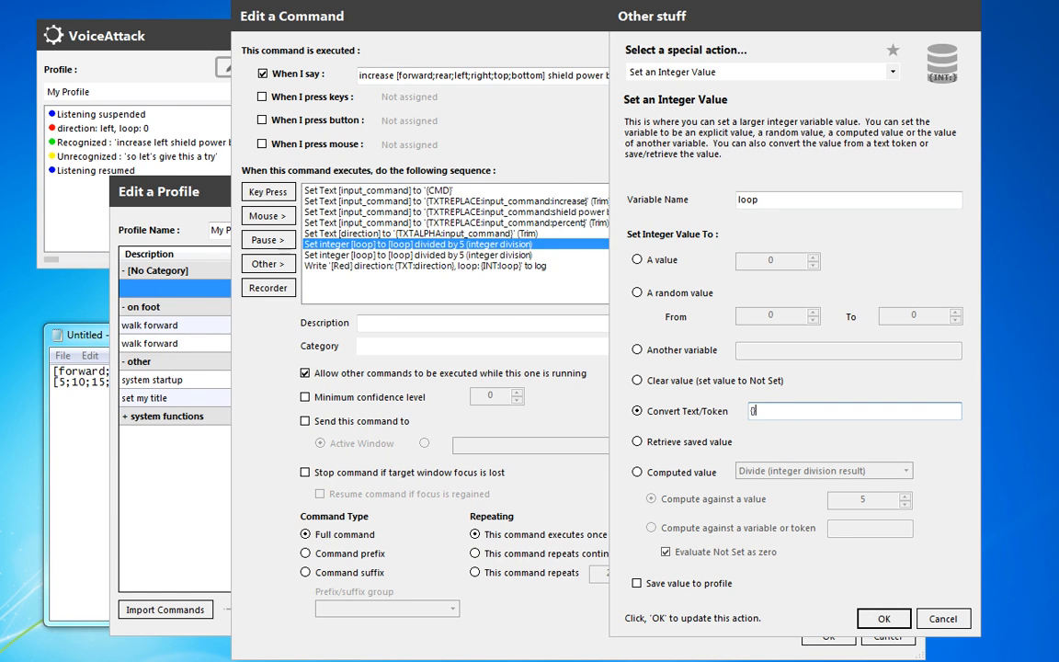
pyautogui.write('{TXTNUM')
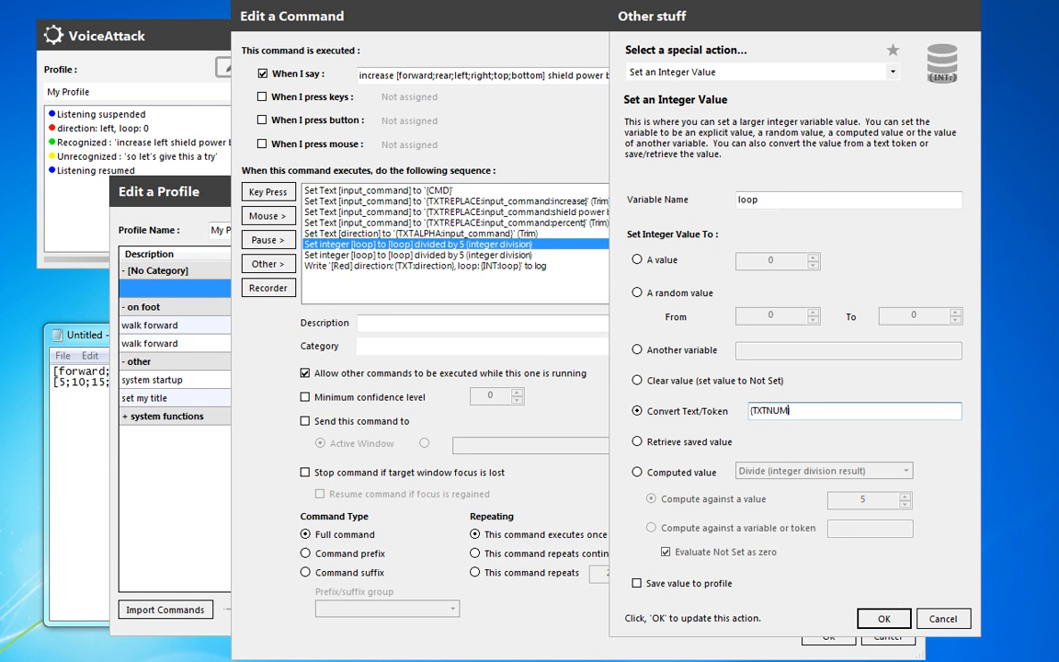
pyautogui.write('input_')
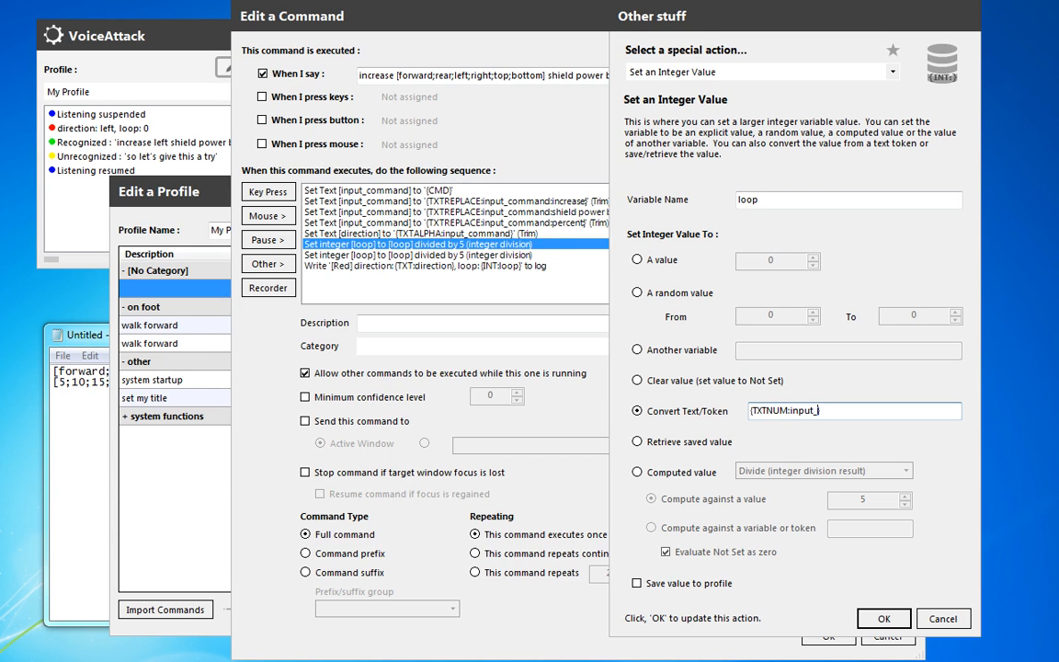
pyautogui.write('command}')
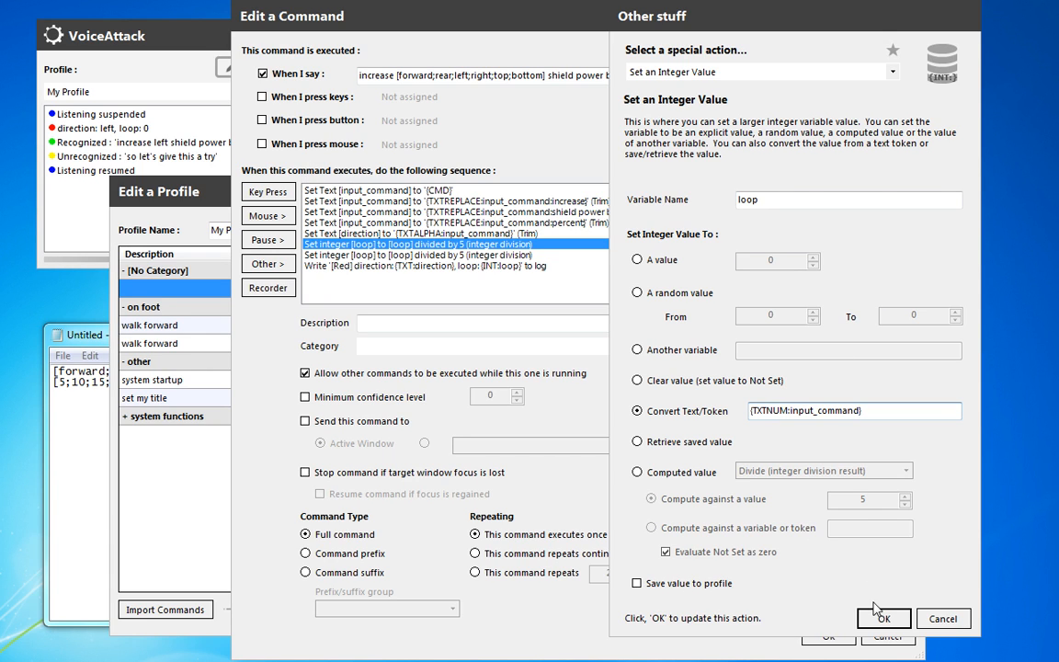
pyautogui.click(882, 618)
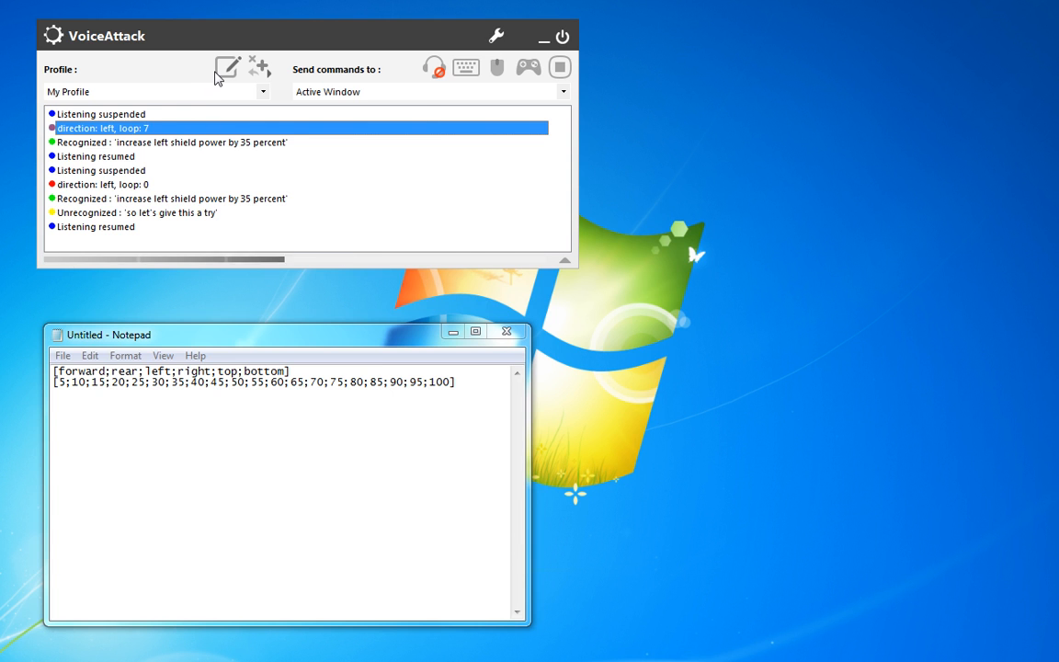
# Step: Reopen My Profile for editing after saving and voice-testing the command
pyautogui.click(227, 68)
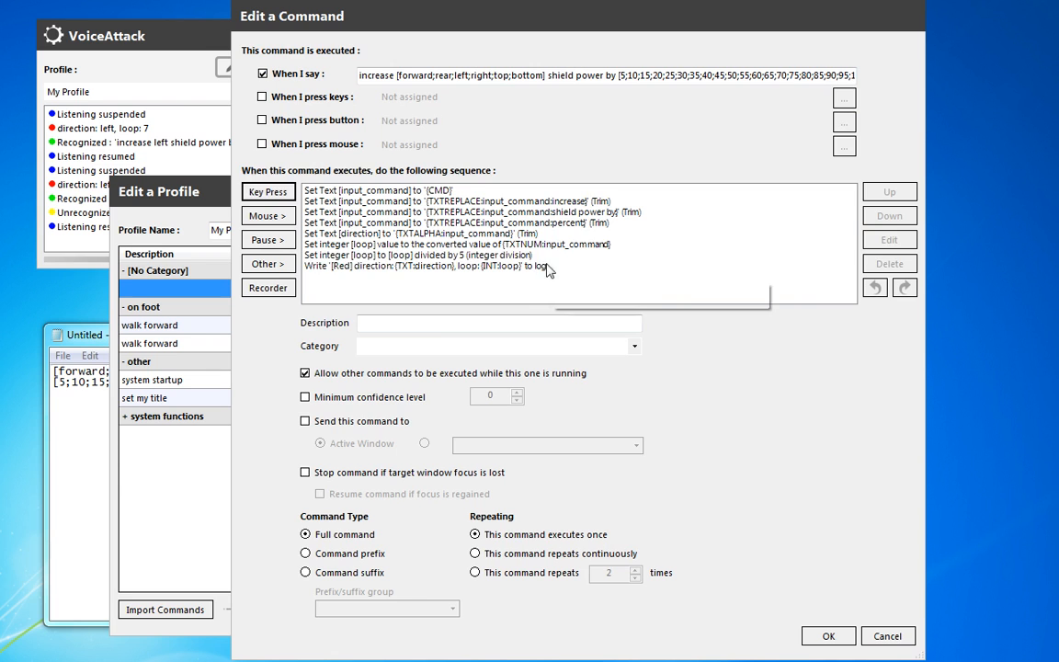
# Step: After the log action, add a conditional block checking that direction equals 'forward'
pyautogui.click(427, 265)
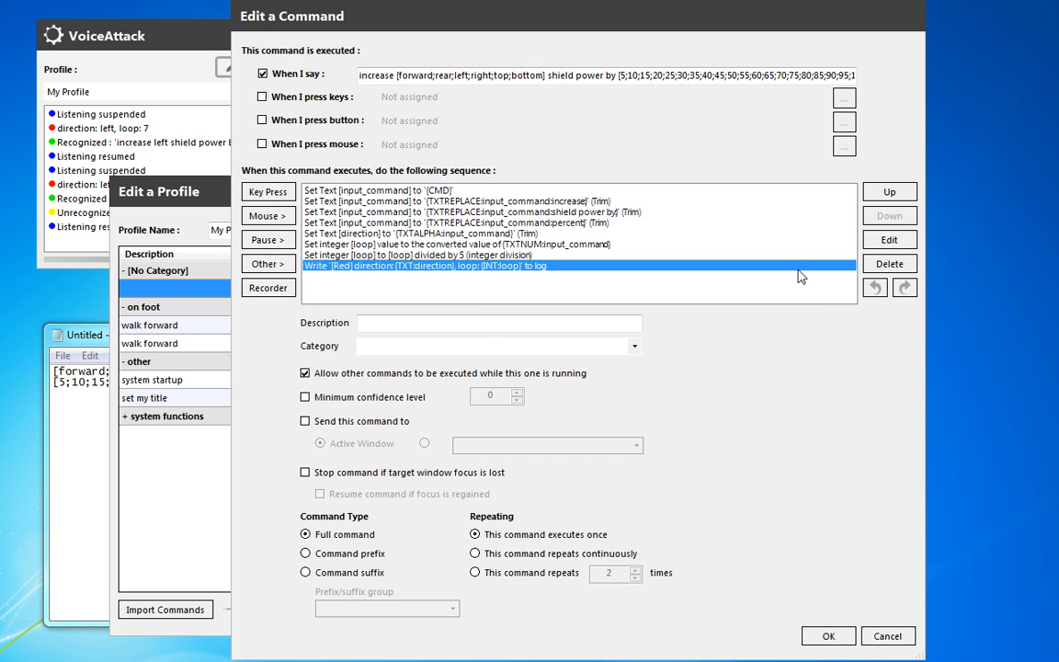
pyautogui.click(268, 264)
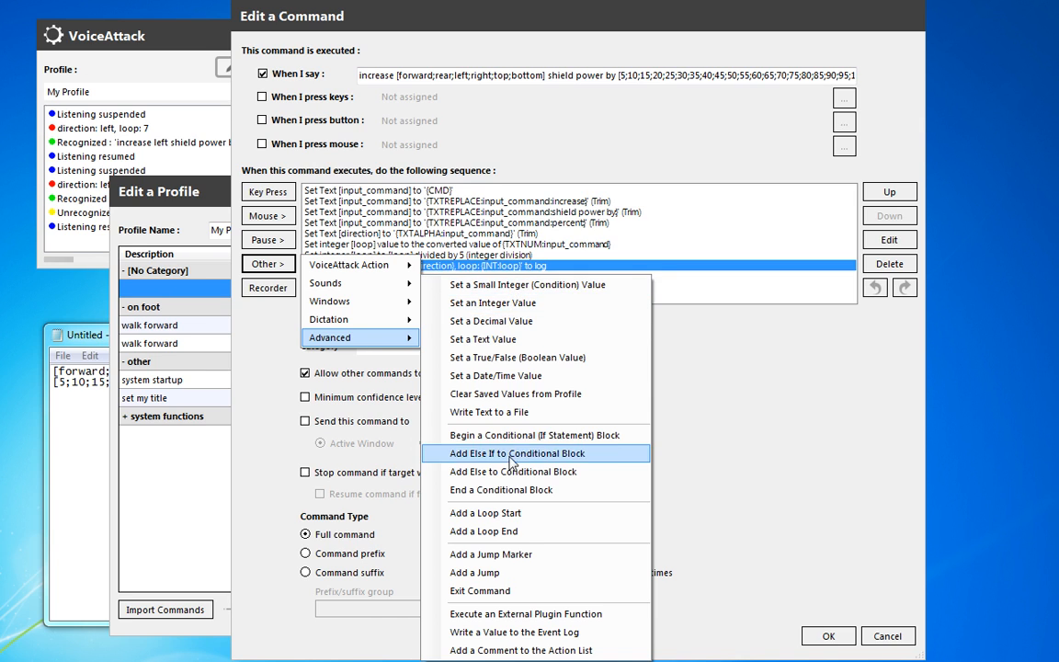
pyautogui.click(534, 434)
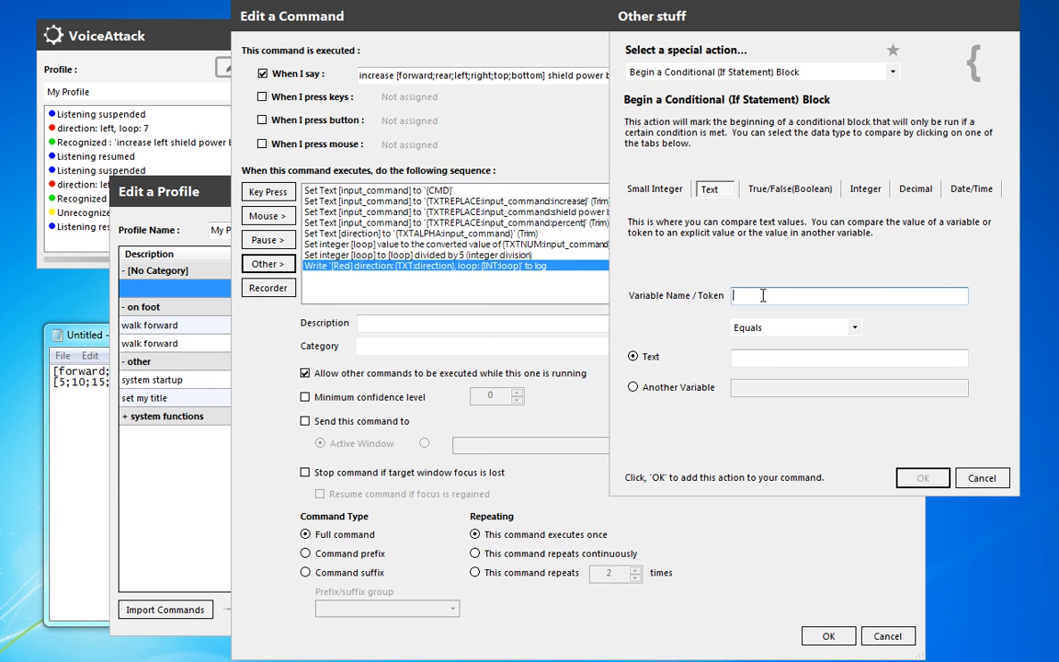
pyautogui.write('direction')
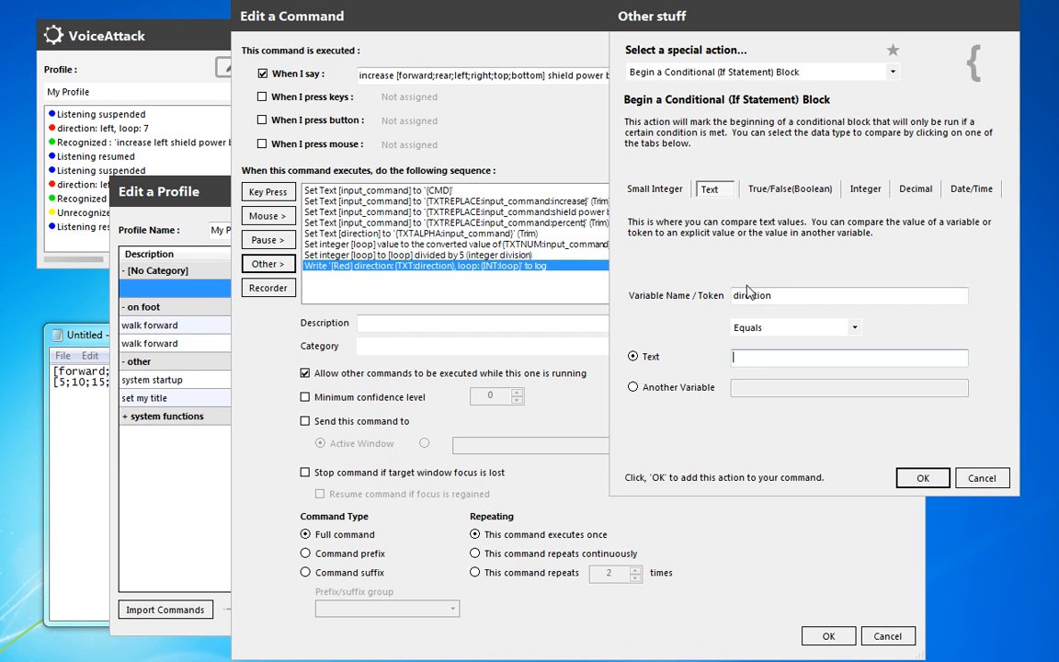
pyautogui.click(848, 357)
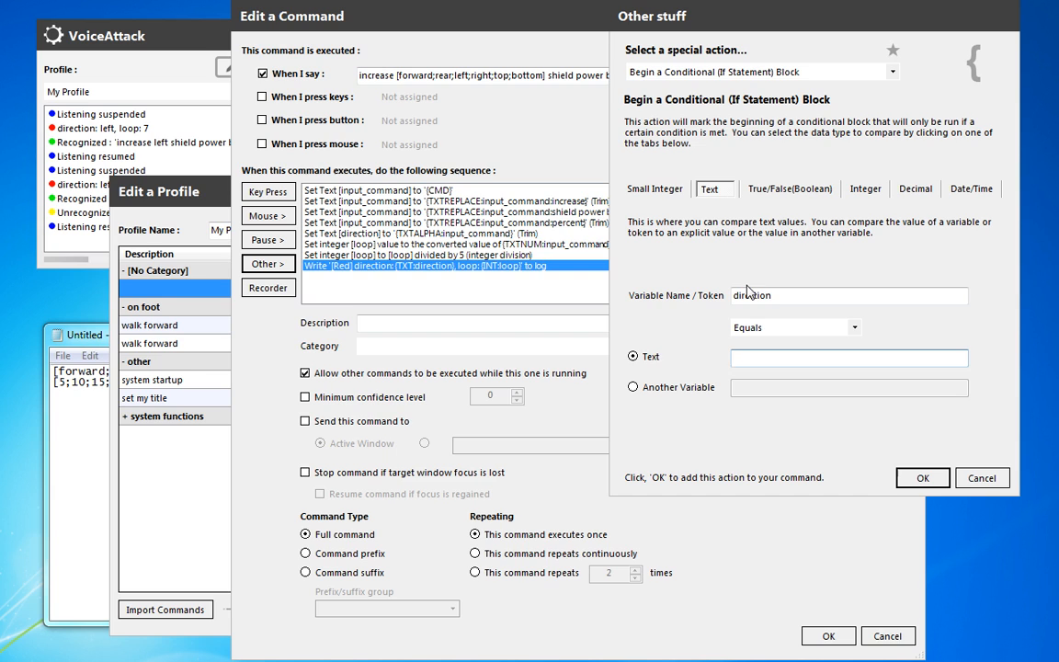
pyautogui.write('forwar')
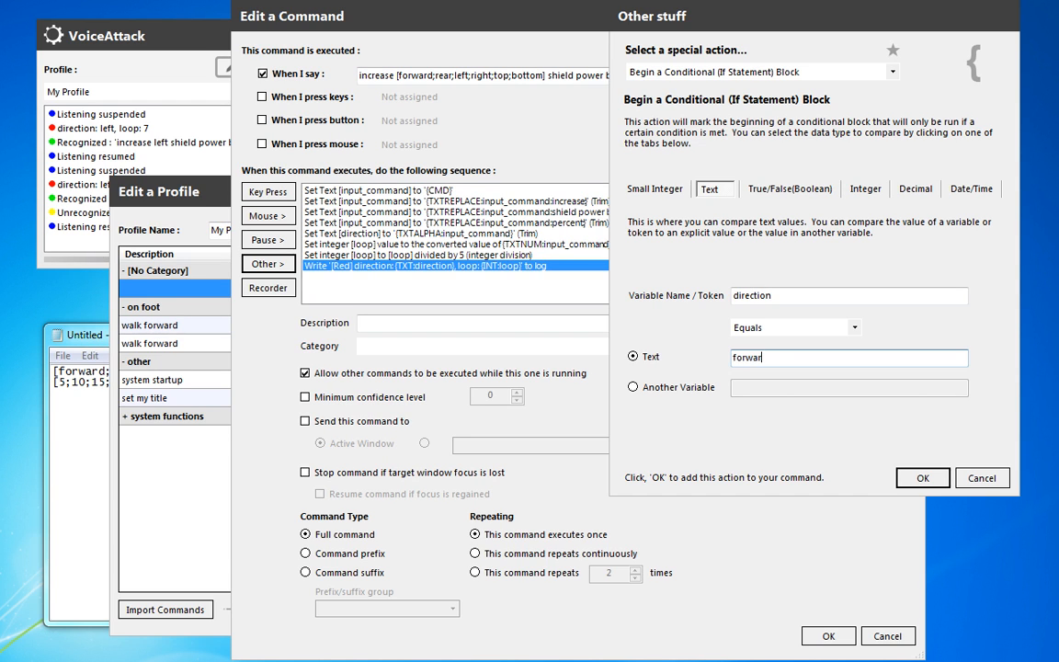
pyautogui.click(922, 478)
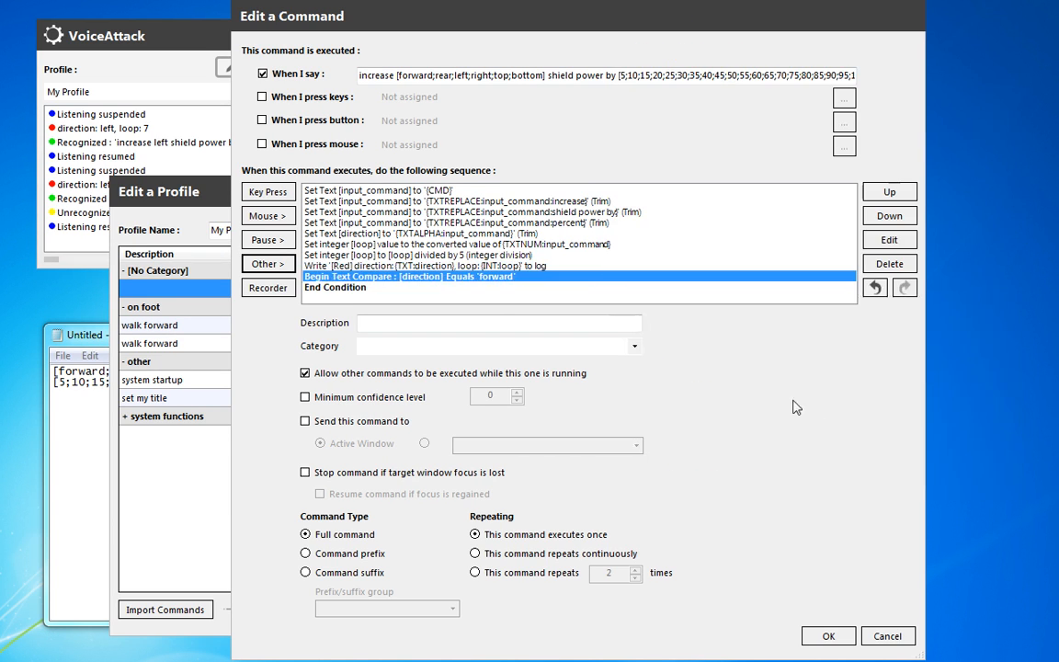
pyautogui.click(267, 264)
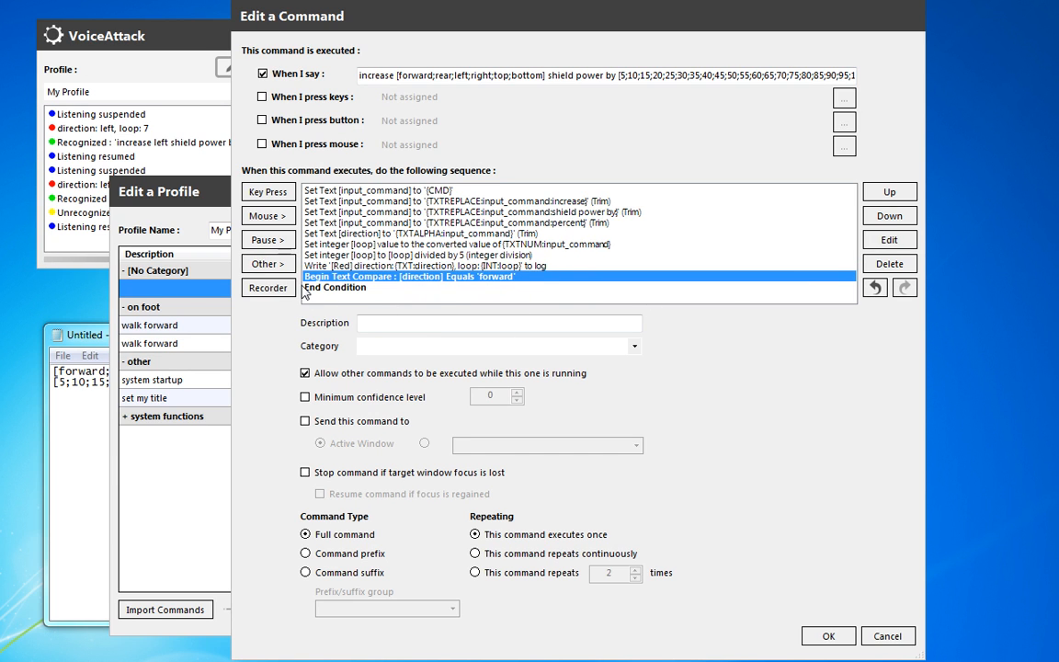
pyautogui.moveTo(345, 292)
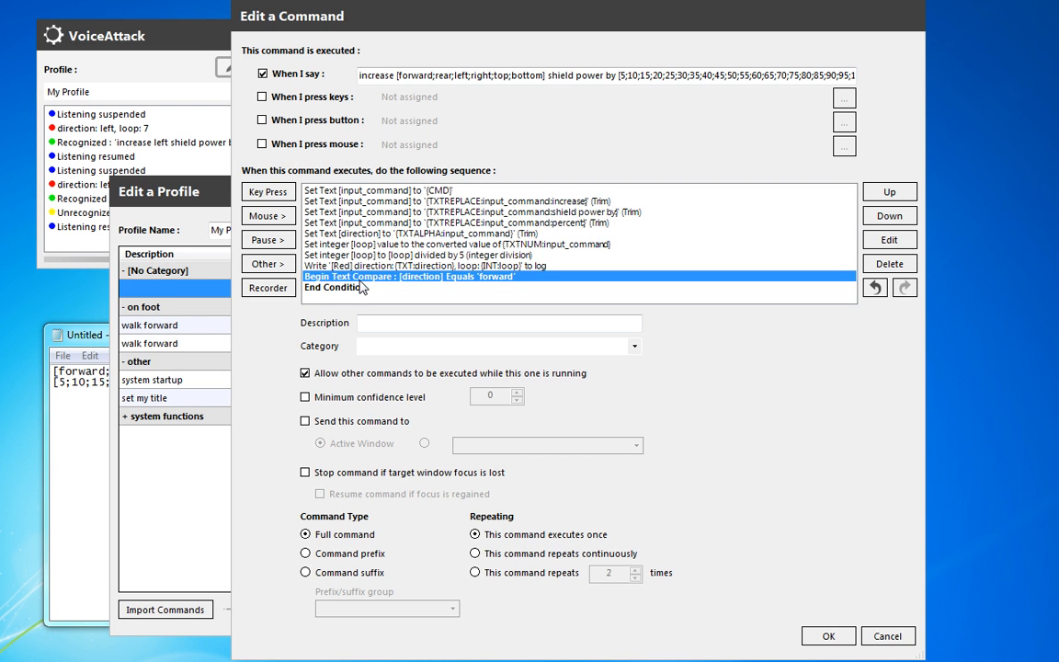
# Step: Add a Loop Start in the forward block, repeating while integer loop is greater than 0
pyautogui.click(267, 263)
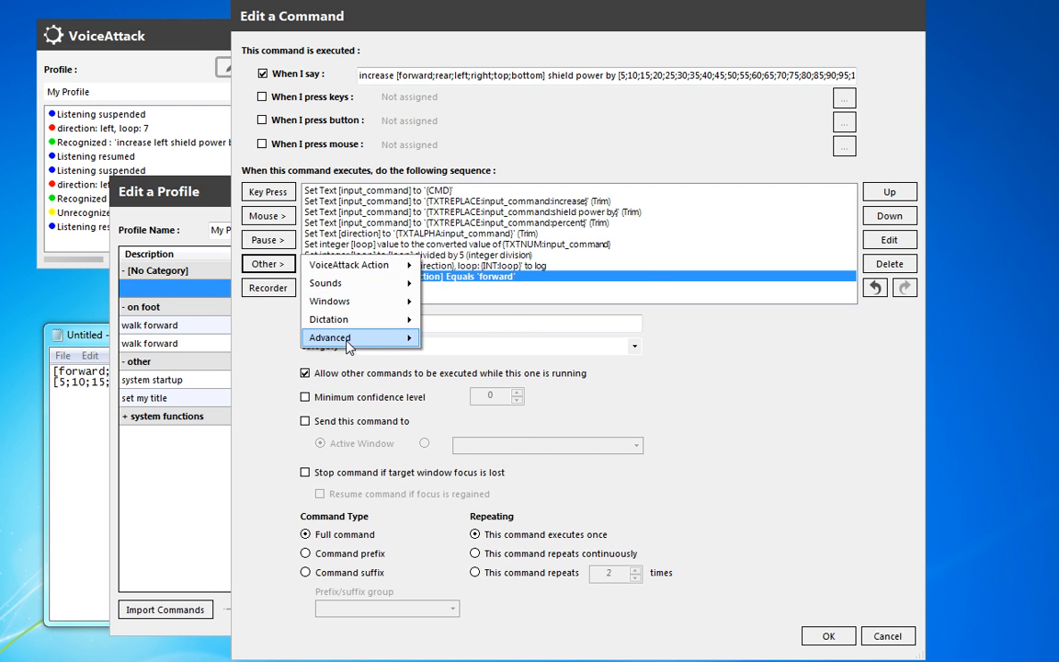
pyautogui.click(329, 338)
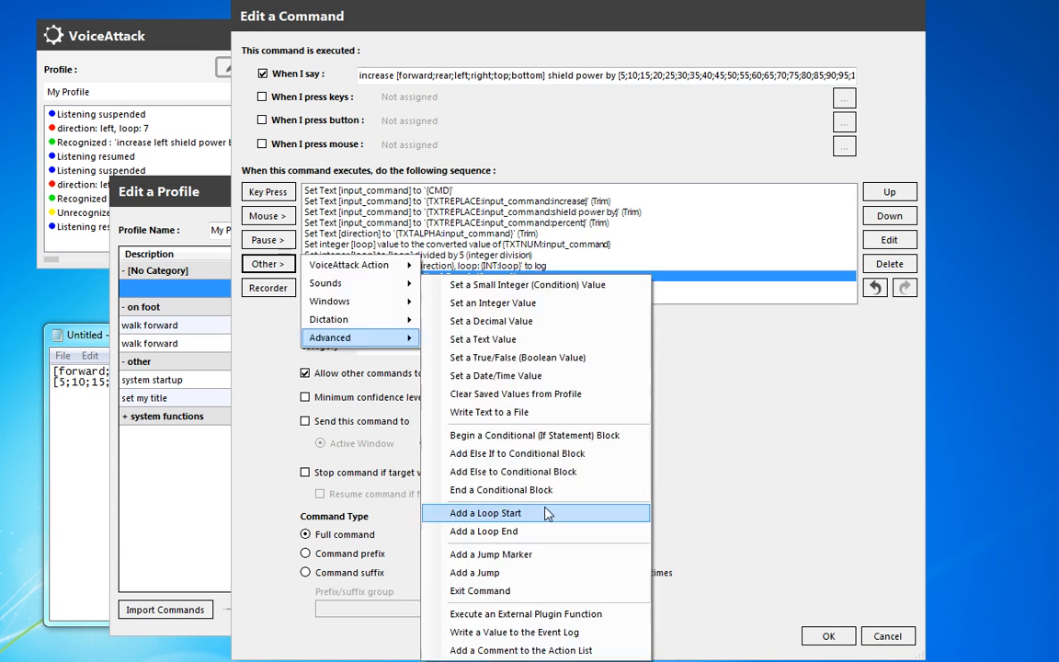
pyautogui.click(487, 513)
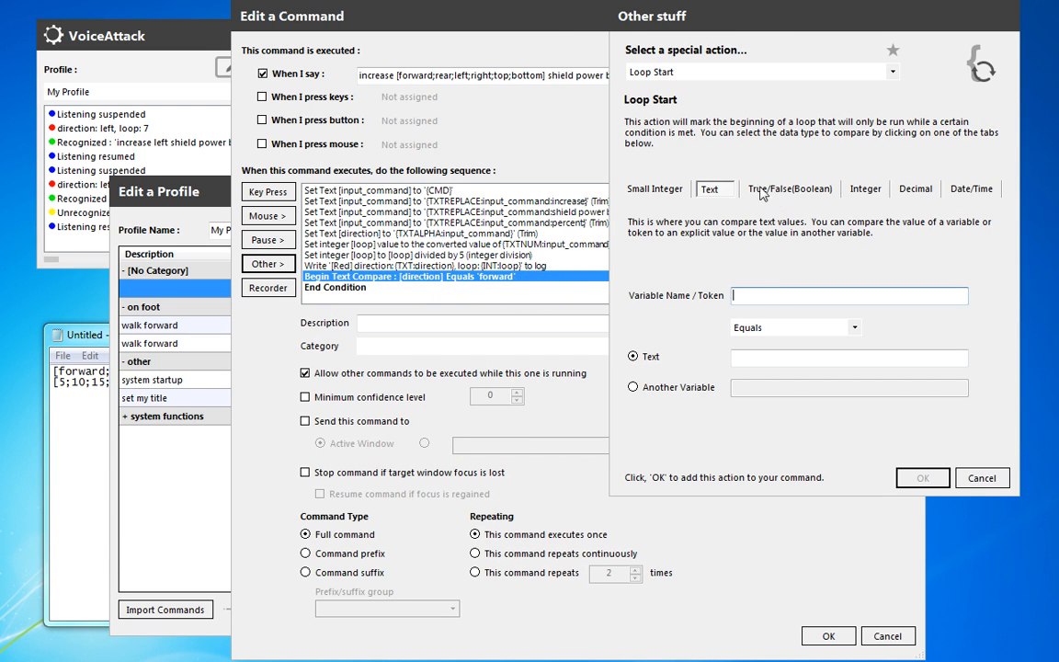
pyautogui.click(865, 189)
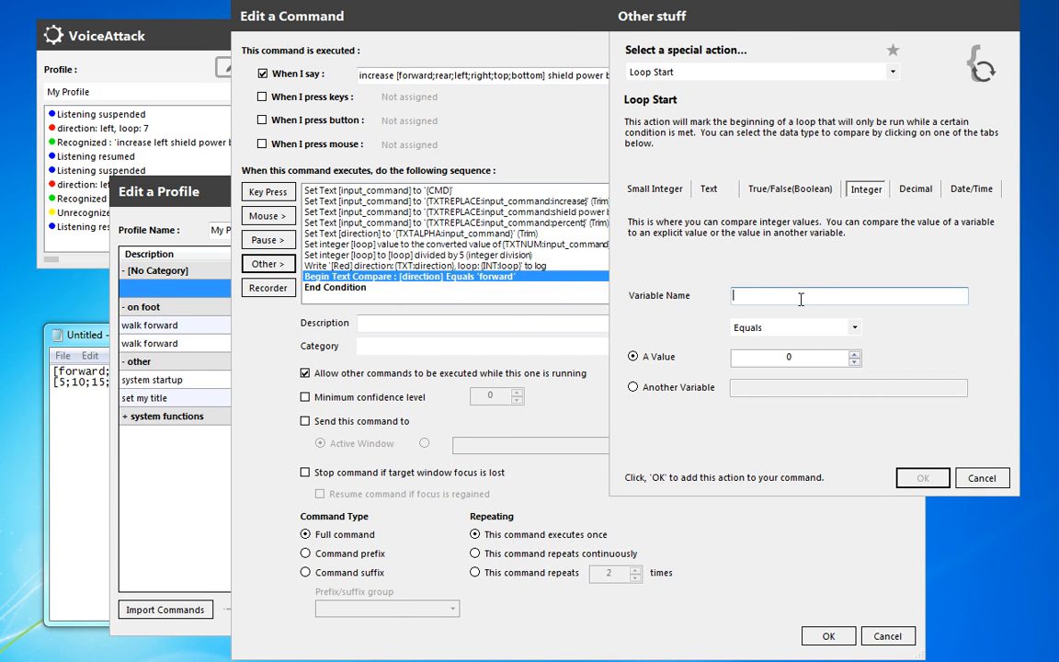
pyautogui.write('loop')
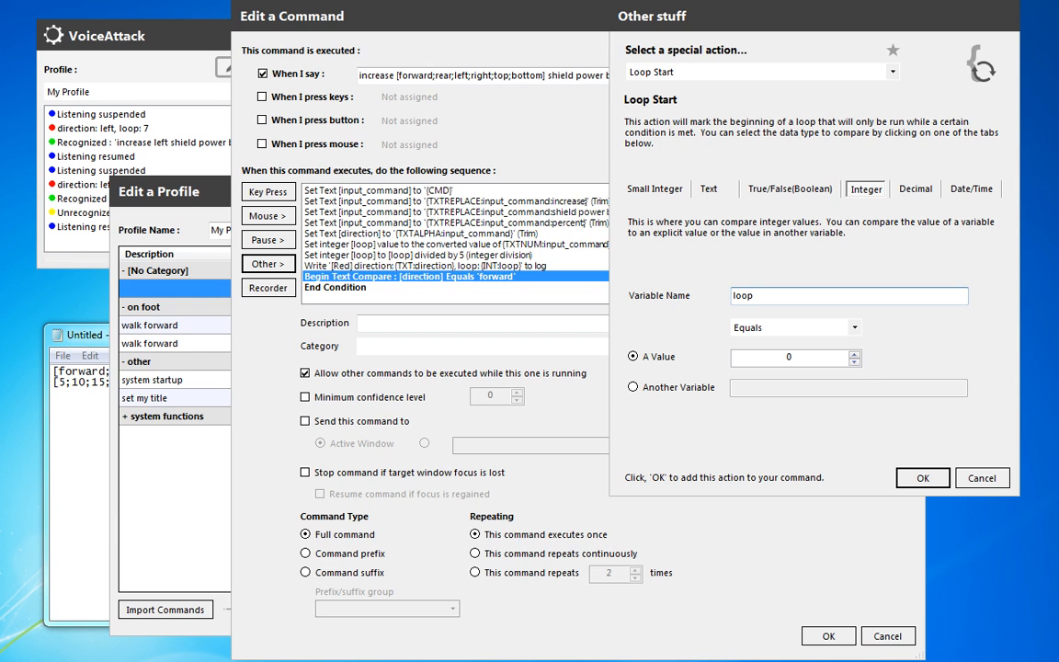
pyautogui.click(794, 326)
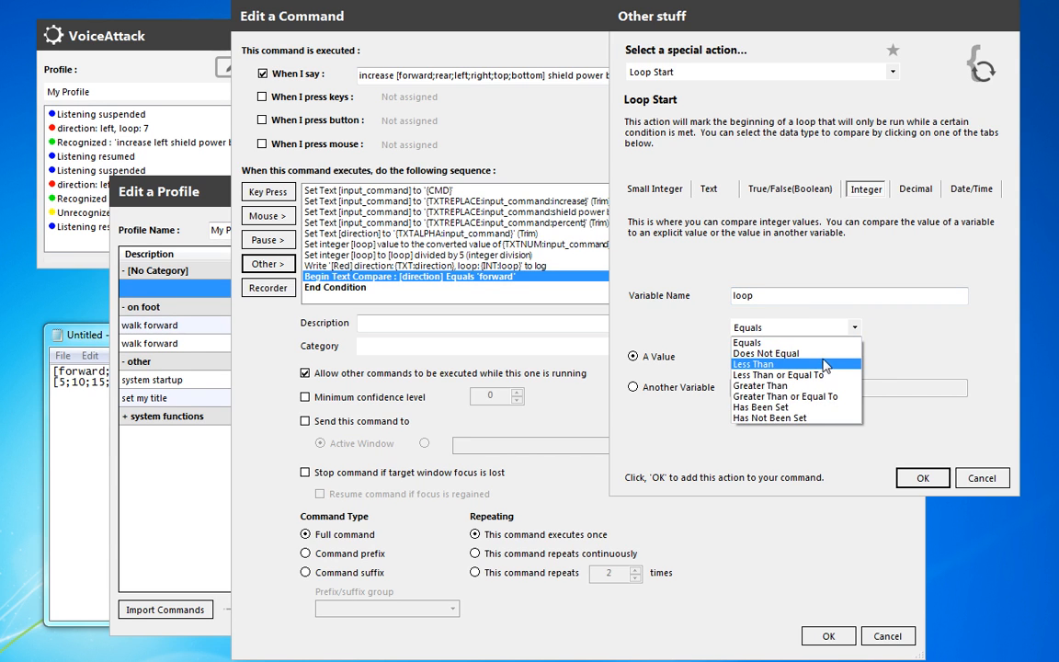
pyautogui.click(759, 385)
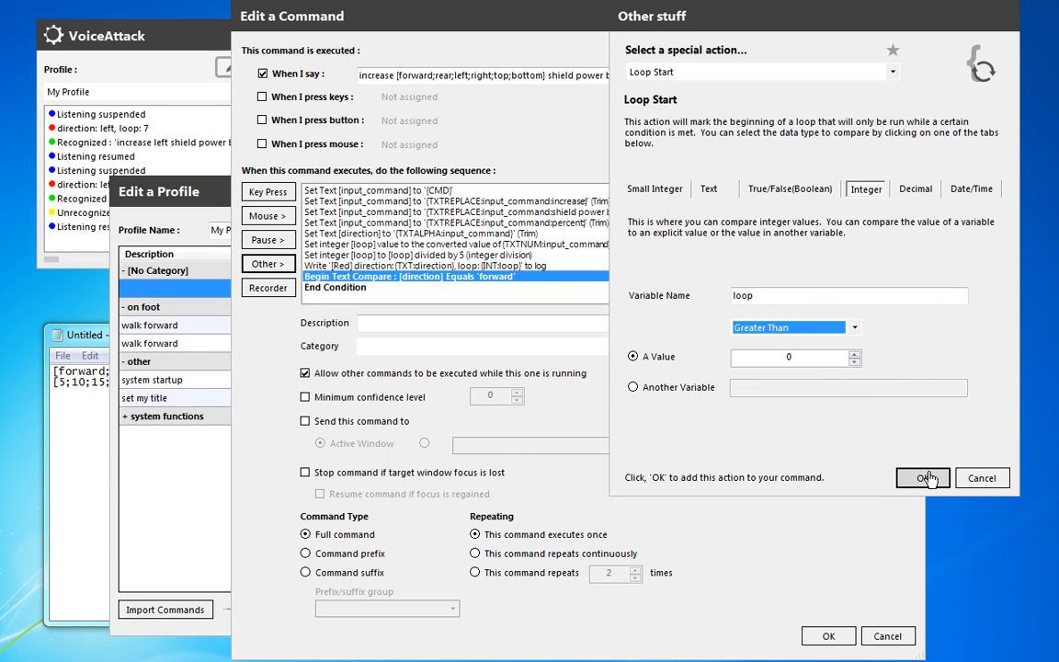
pyautogui.click(924, 477)
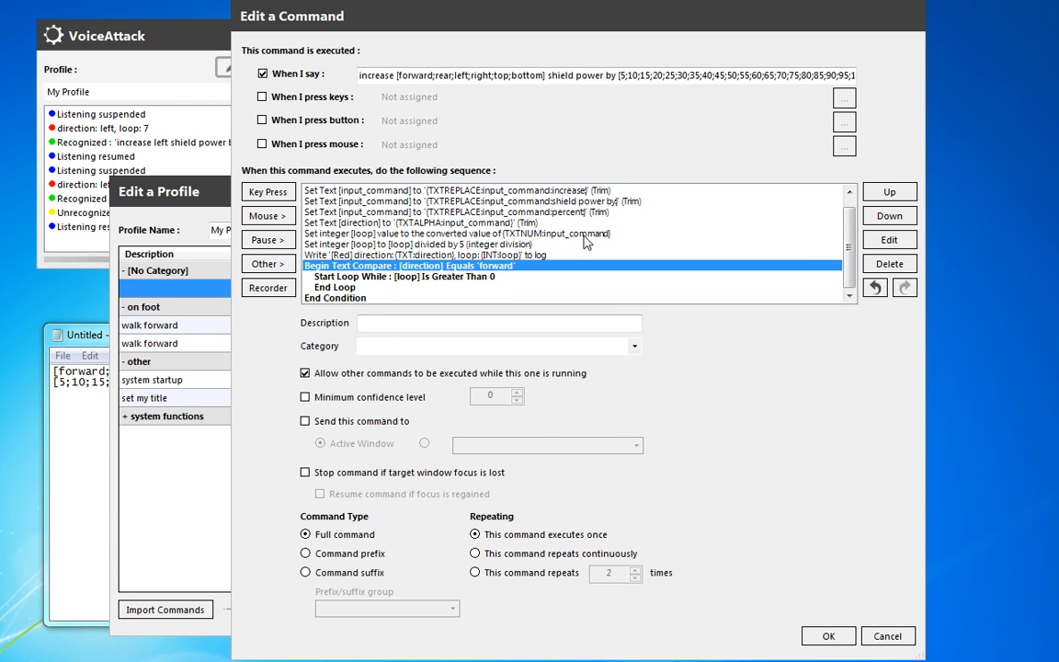
pyautogui.click(359, 287)
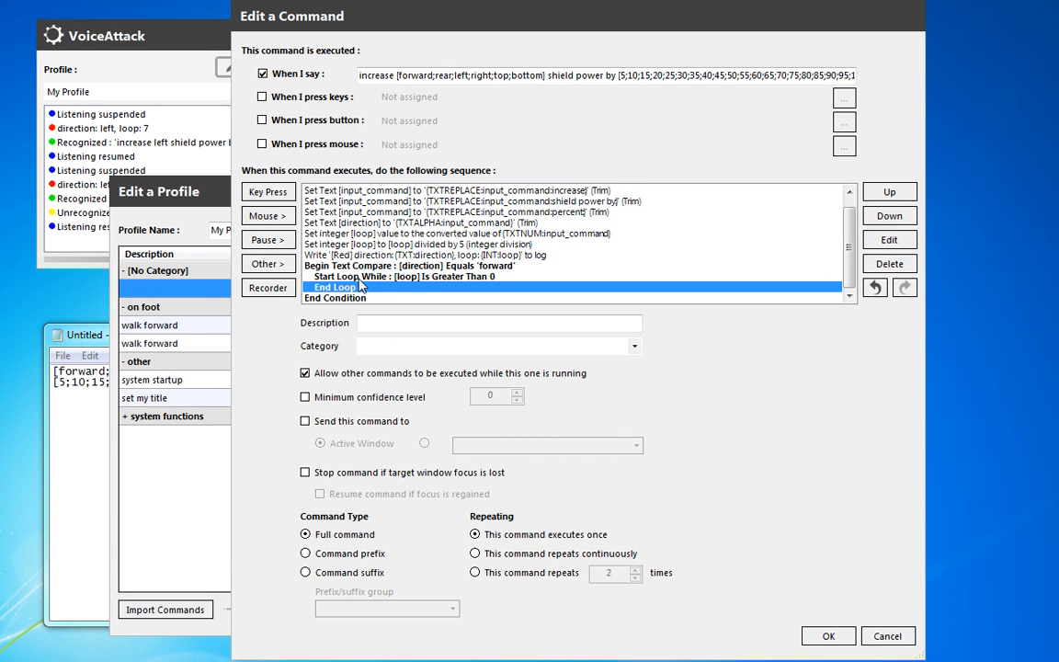
pyautogui.click(404, 266)
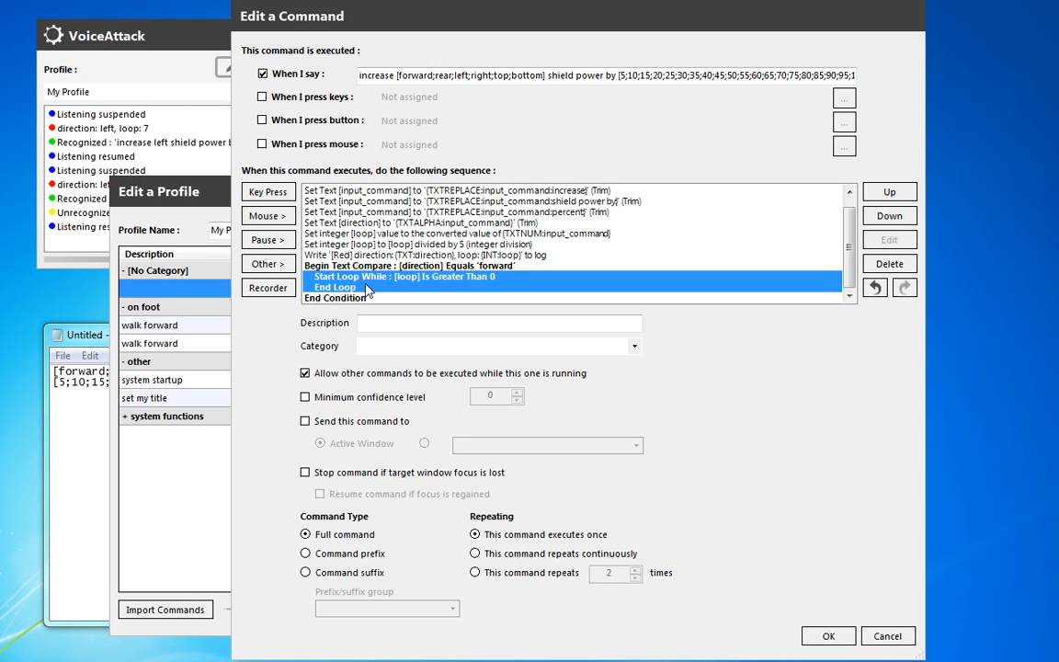
# Step: Add a NumPad 8 key press at the start of the forward loop
pyautogui.click(267, 264)
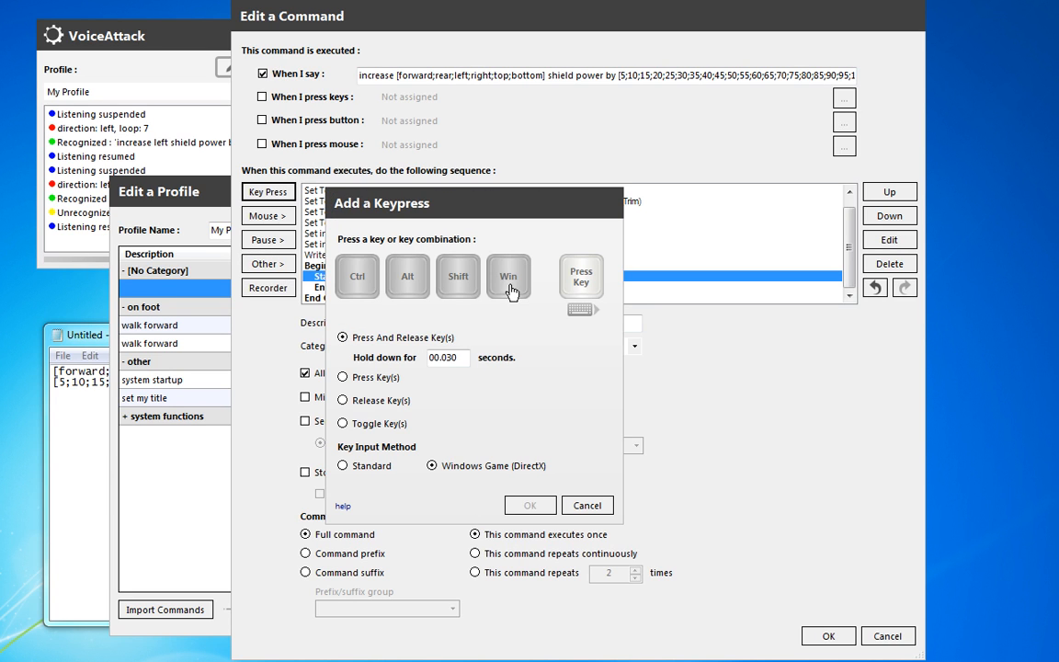
pyautogui.moveTo(509, 276)
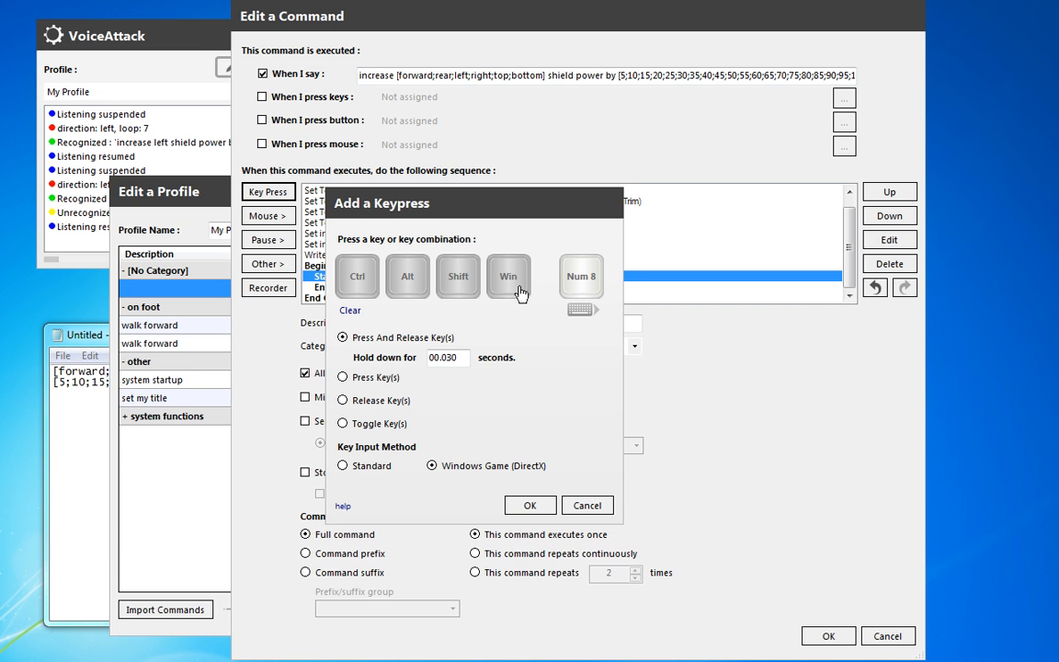
pyautogui.click(530, 504)
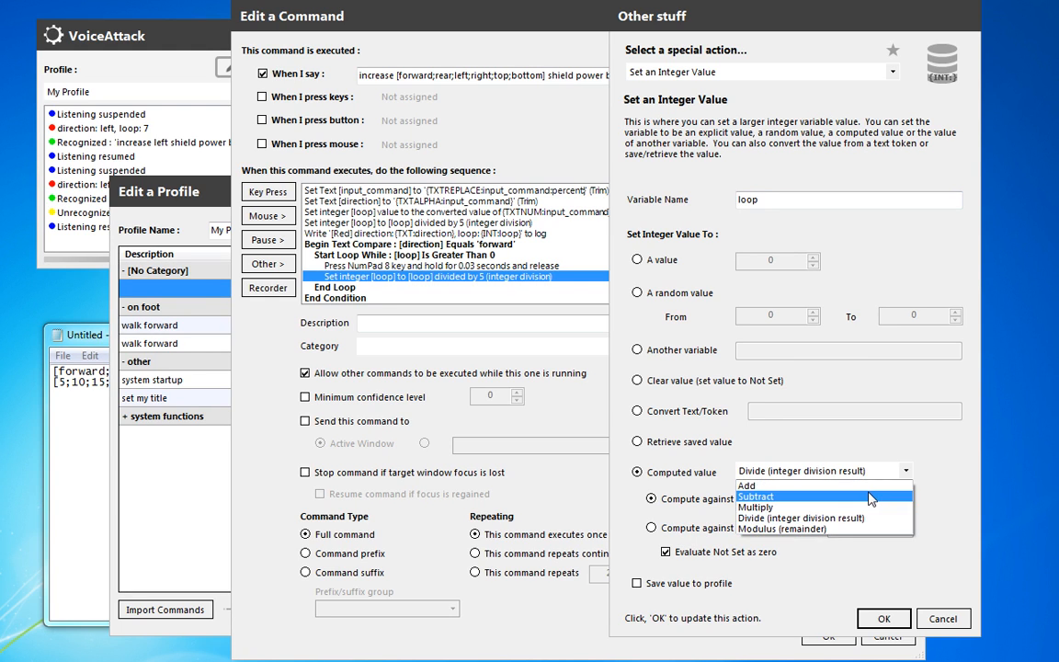
# Step: Make the pasted Set integer action subtract 1 from loop, then select End Condition
pyautogui.click(755, 496)
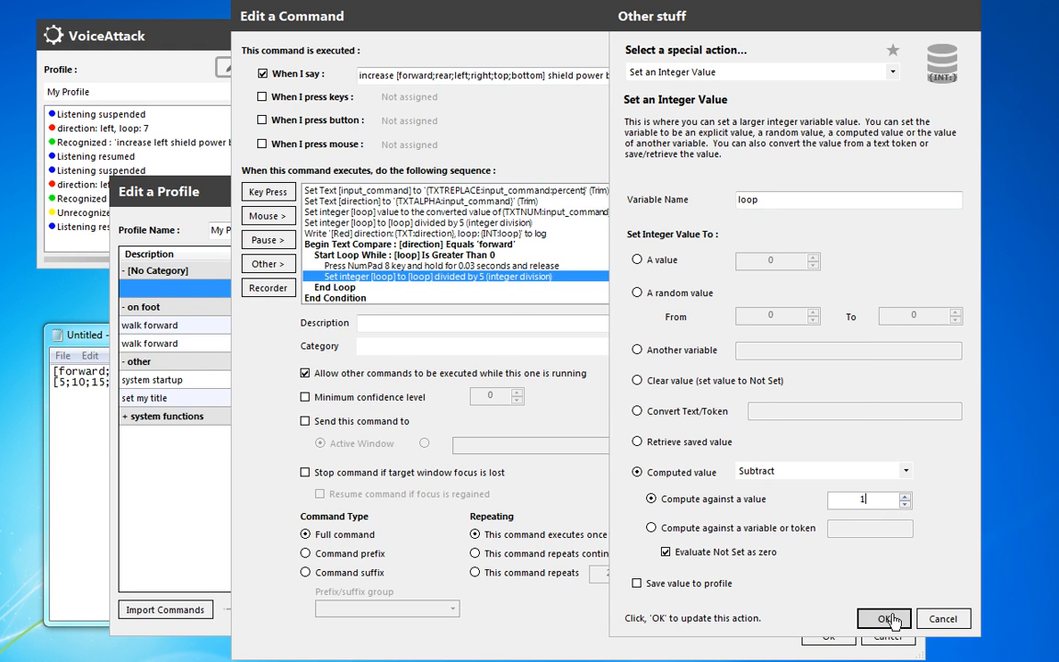
pyautogui.click(885, 618)
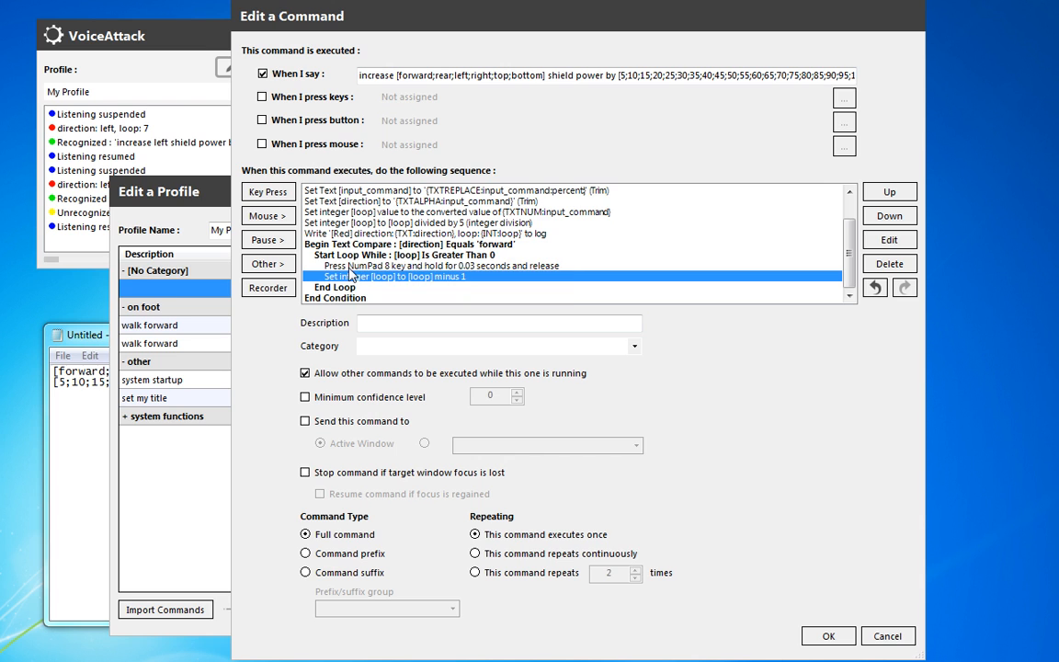
pyautogui.click(405, 255)
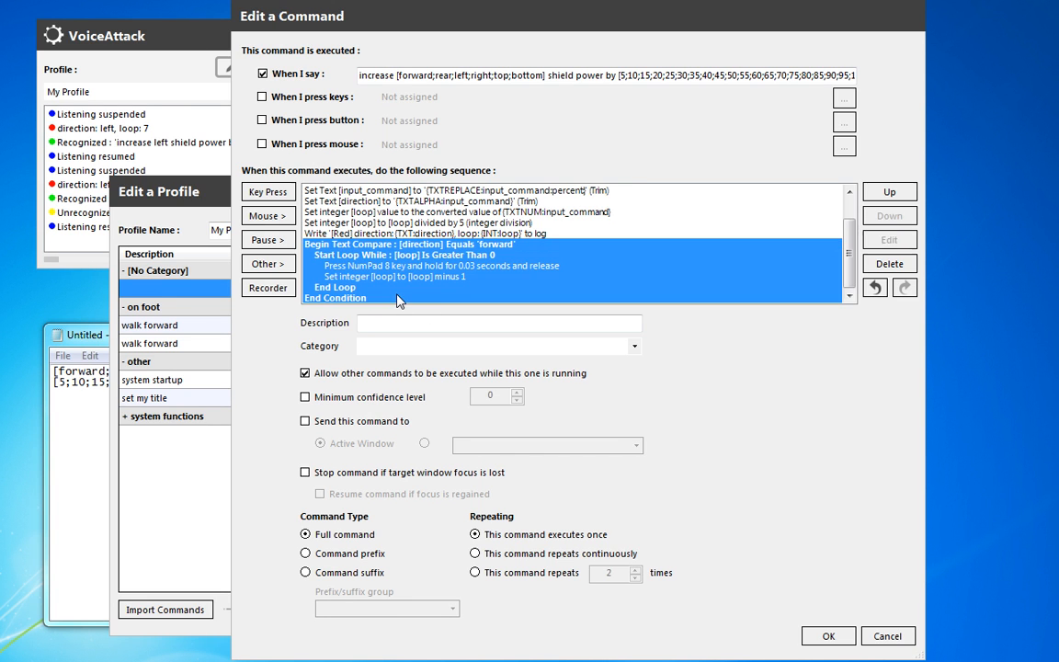
pyautogui.click(335, 298)
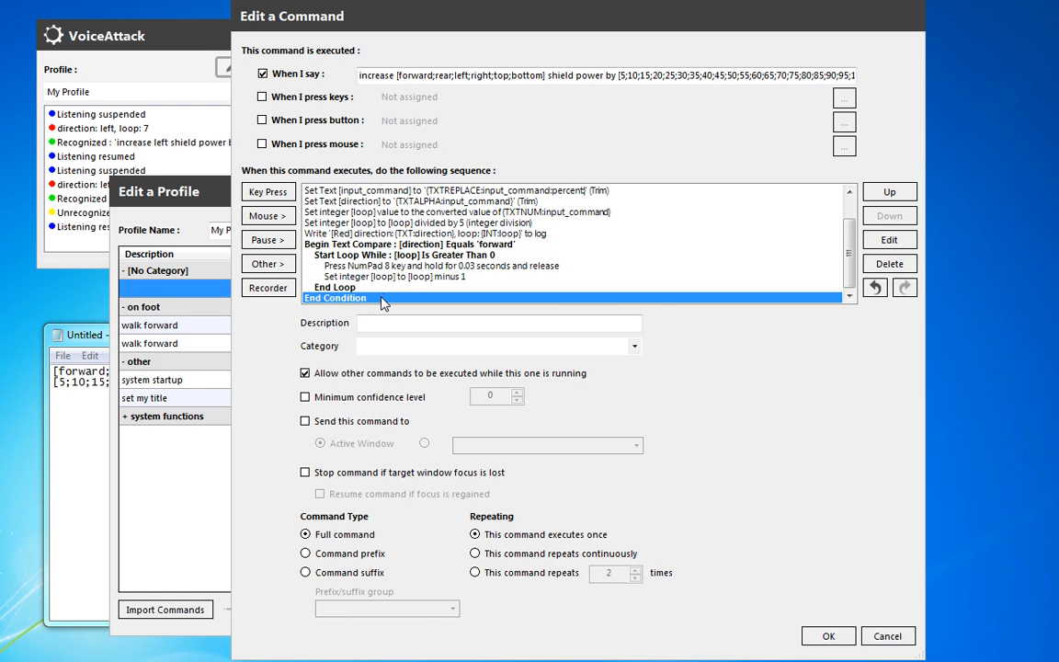
# Step: Add an Else If branch checking that direction equals 'rear'
pyautogui.click(267, 264)
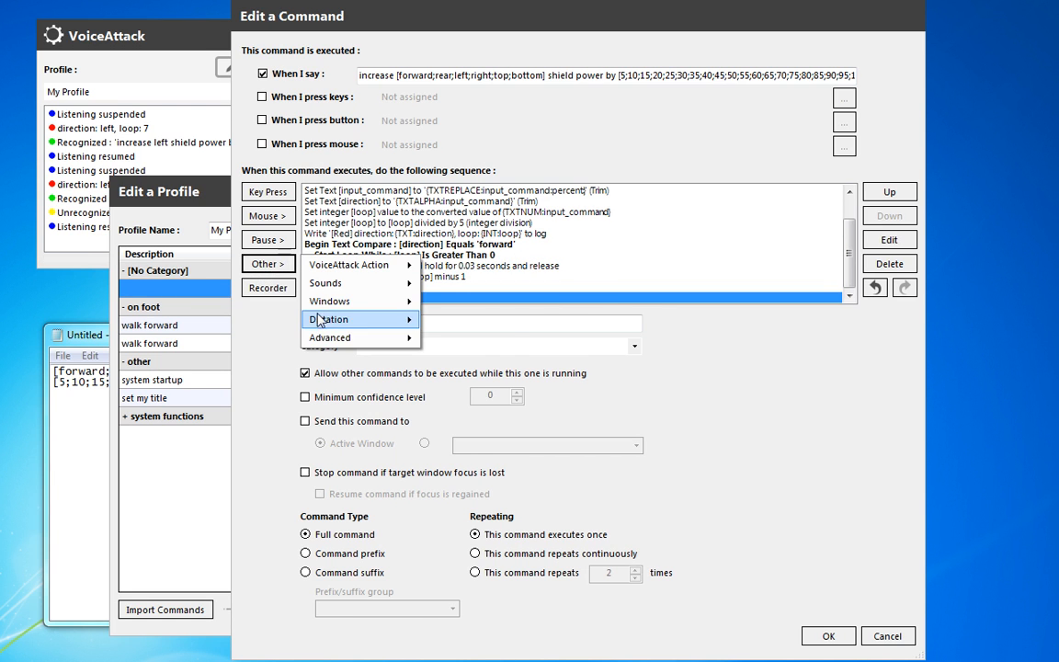
pyautogui.click(330, 338)
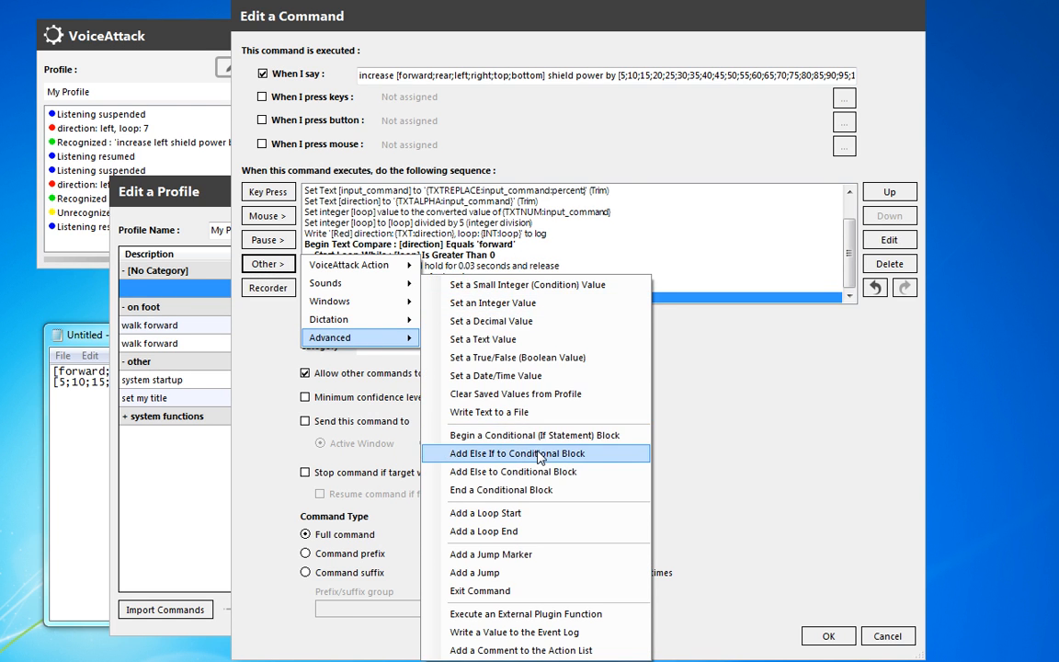
pyautogui.click(516, 453)
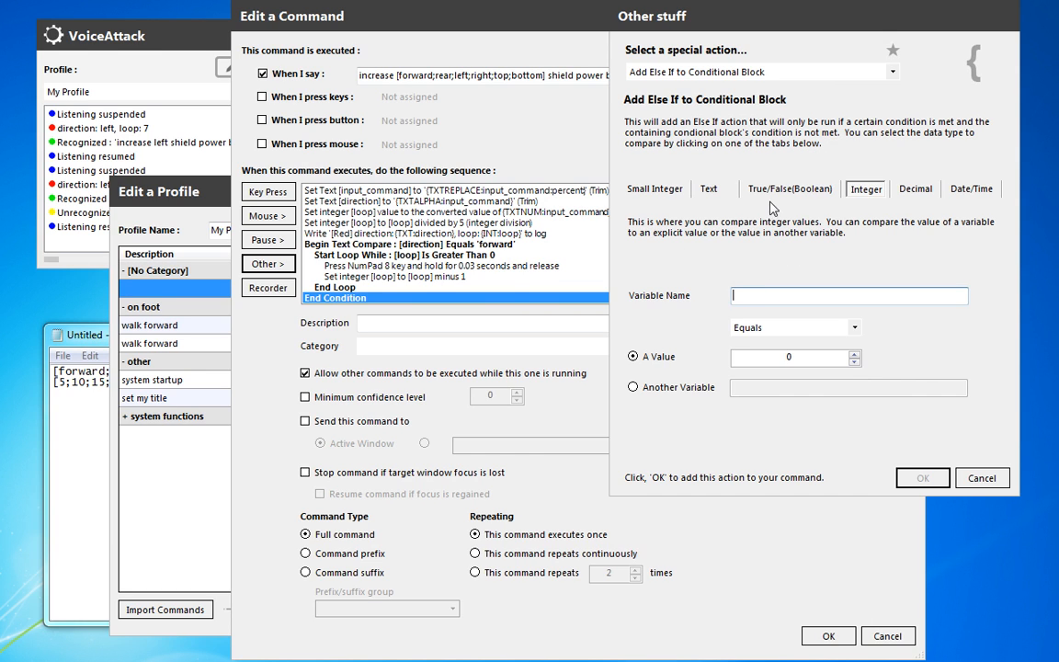
pyautogui.click(708, 187)
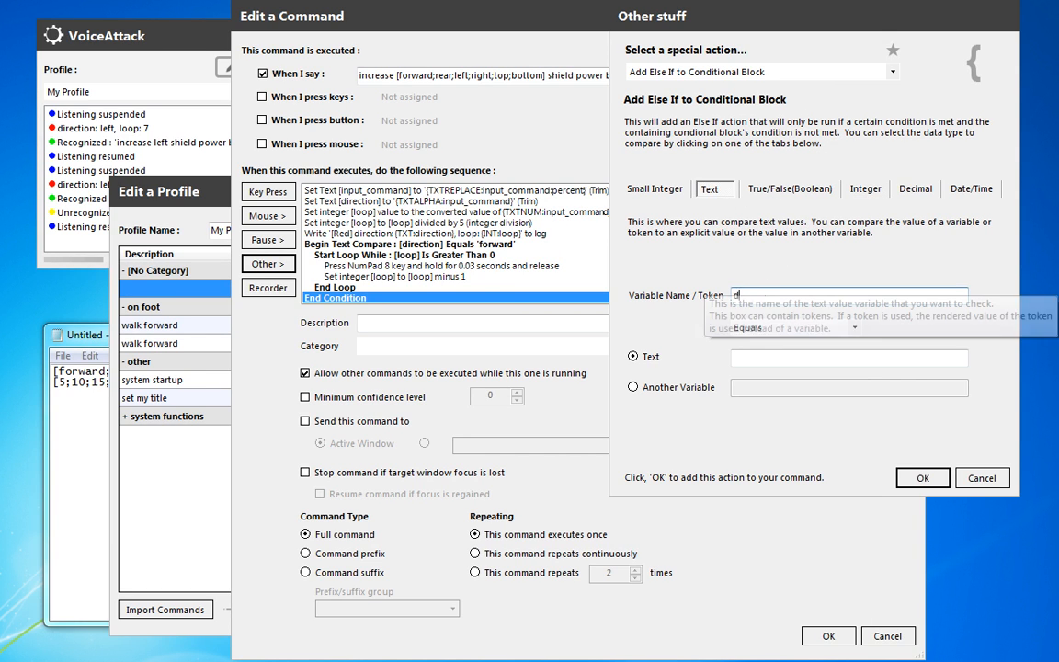
pyautogui.write('direction')
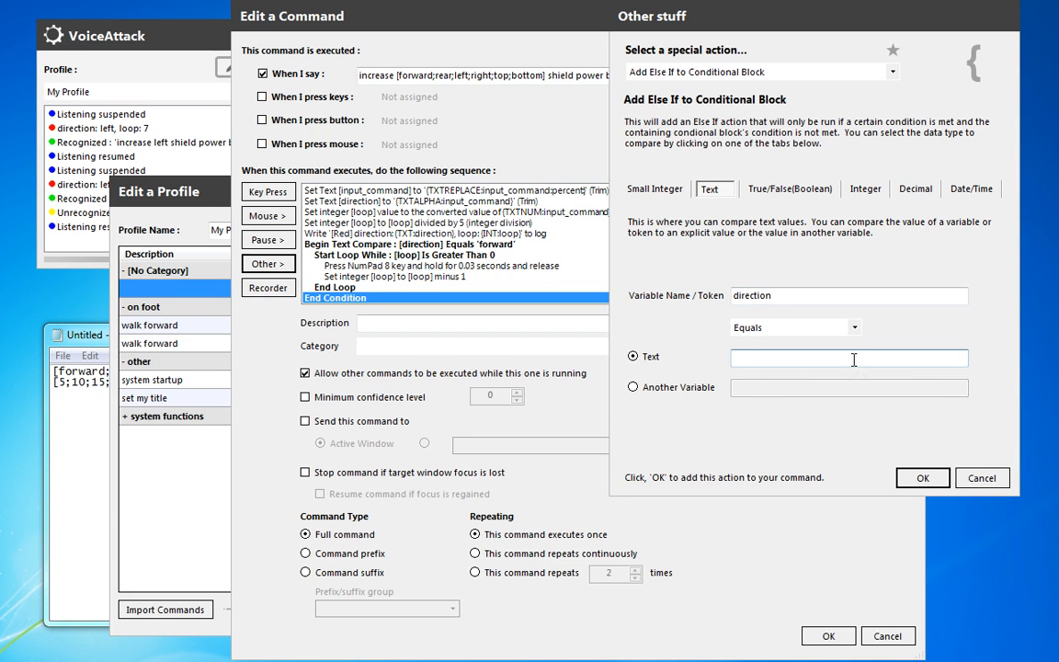
pyautogui.write('rear')
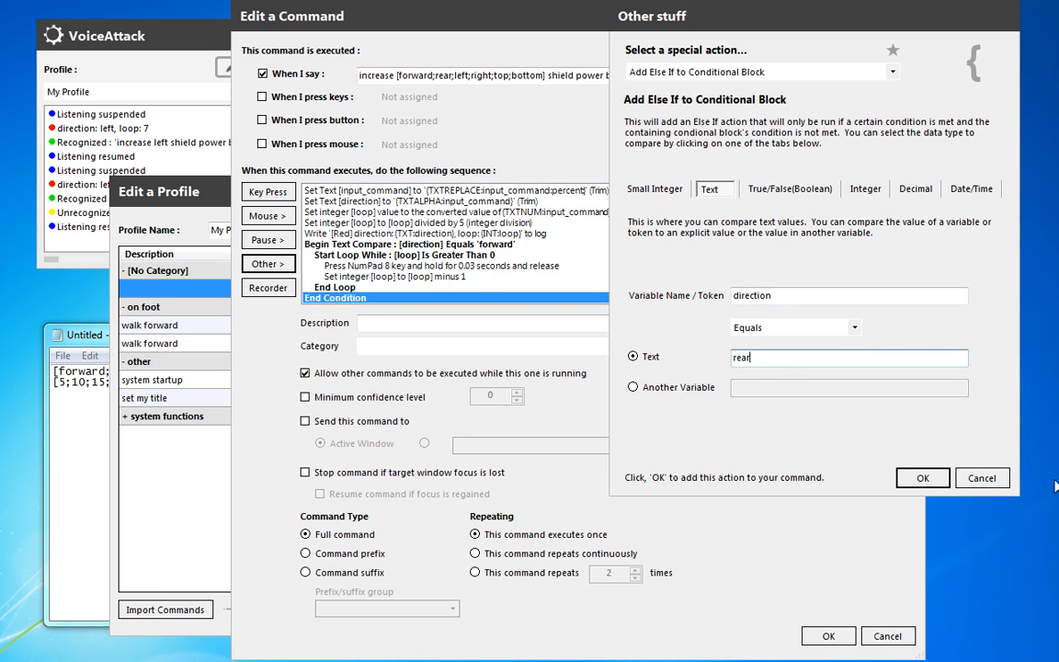
pyautogui.click(923, 477)
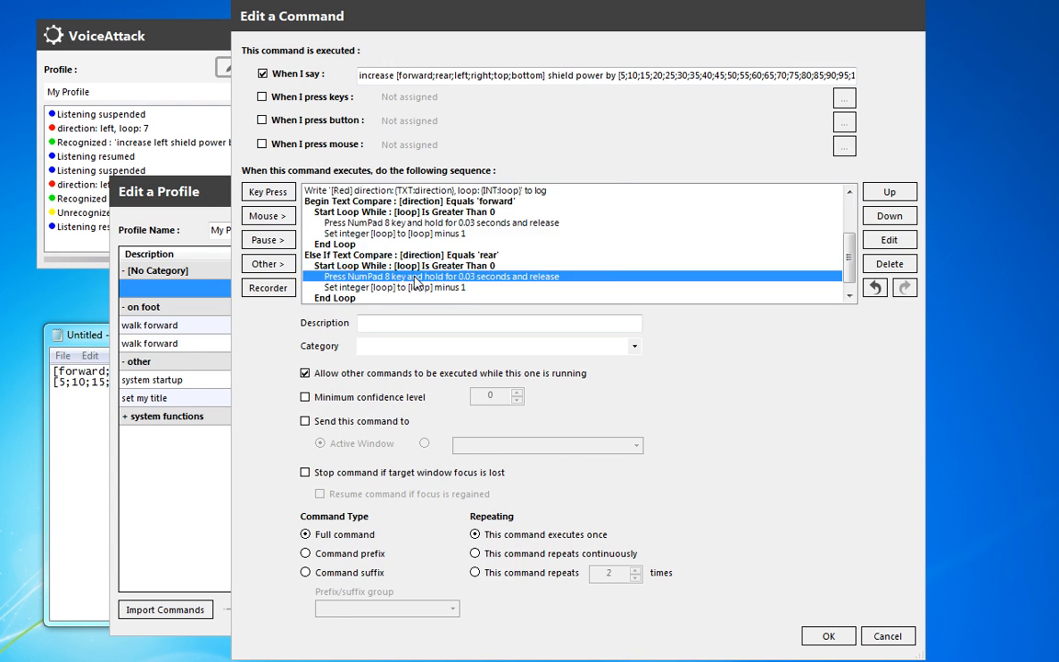
# Step: Change the copied rear loop's key press to NumPad 2 and review both branches
pyautogui.doubleClick(442, 276)
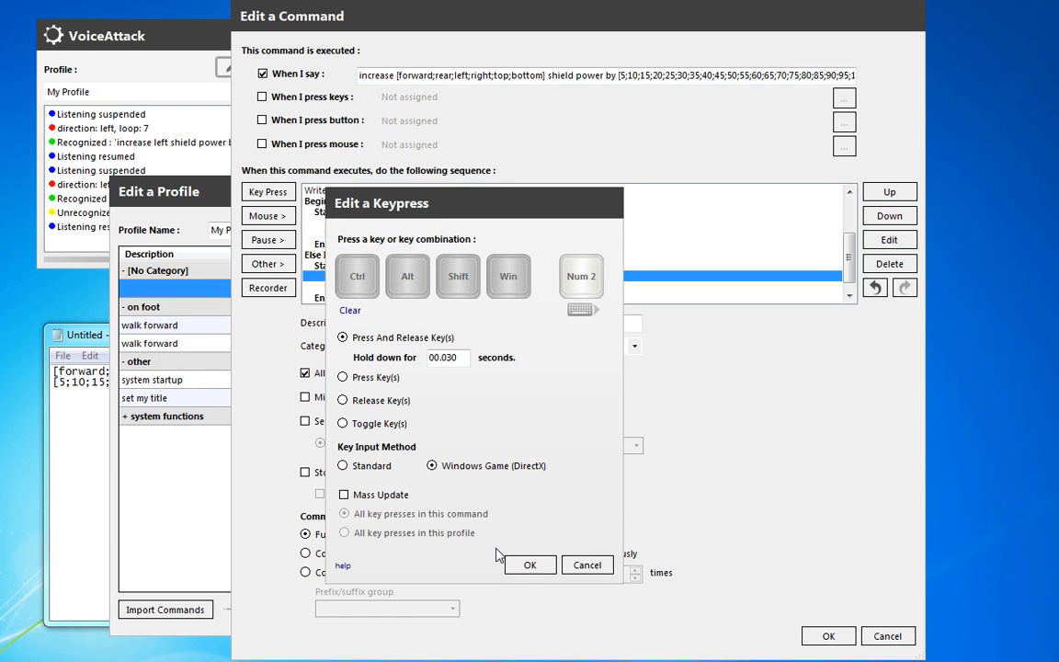
pyautogui.click(530, 565)
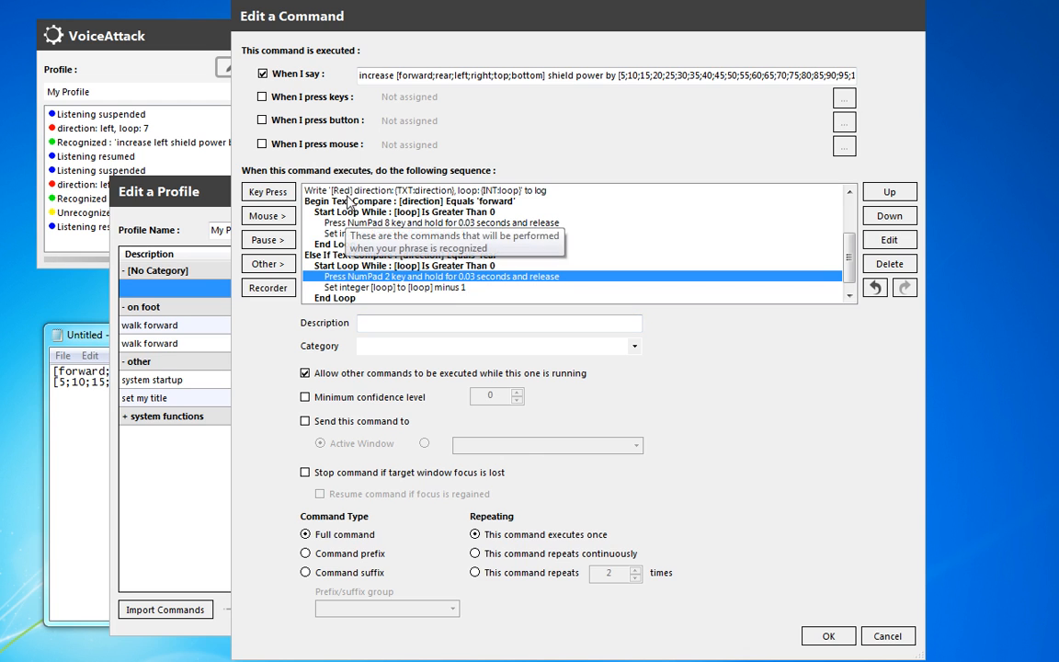
pyautogui.click(409, 201)
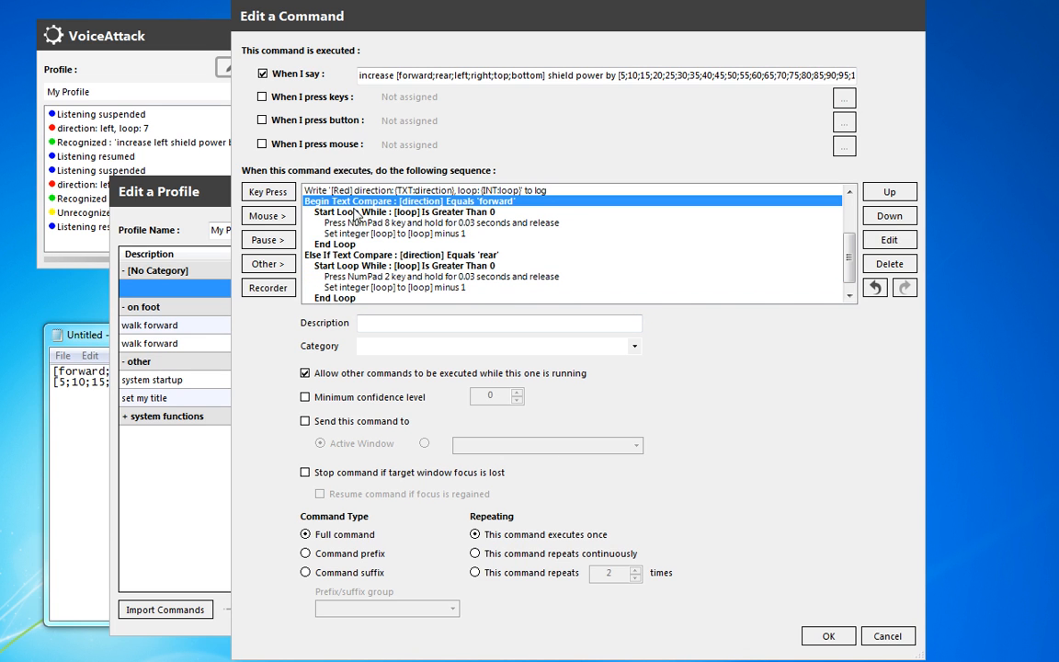
pyautogui.click(442, 222)
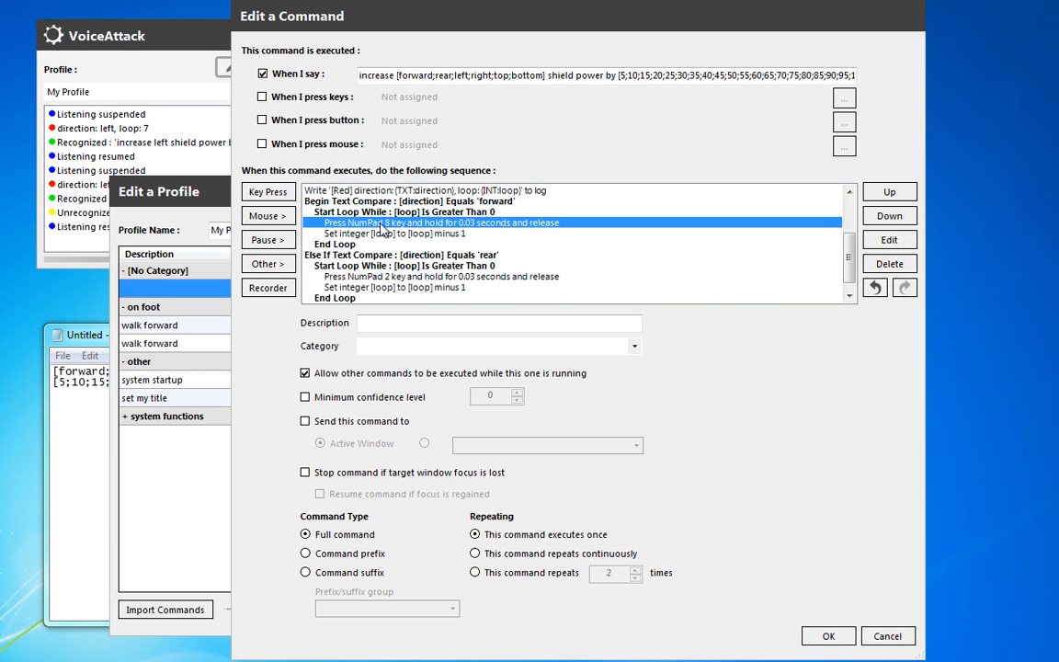
pyautogui.click(401, 255)
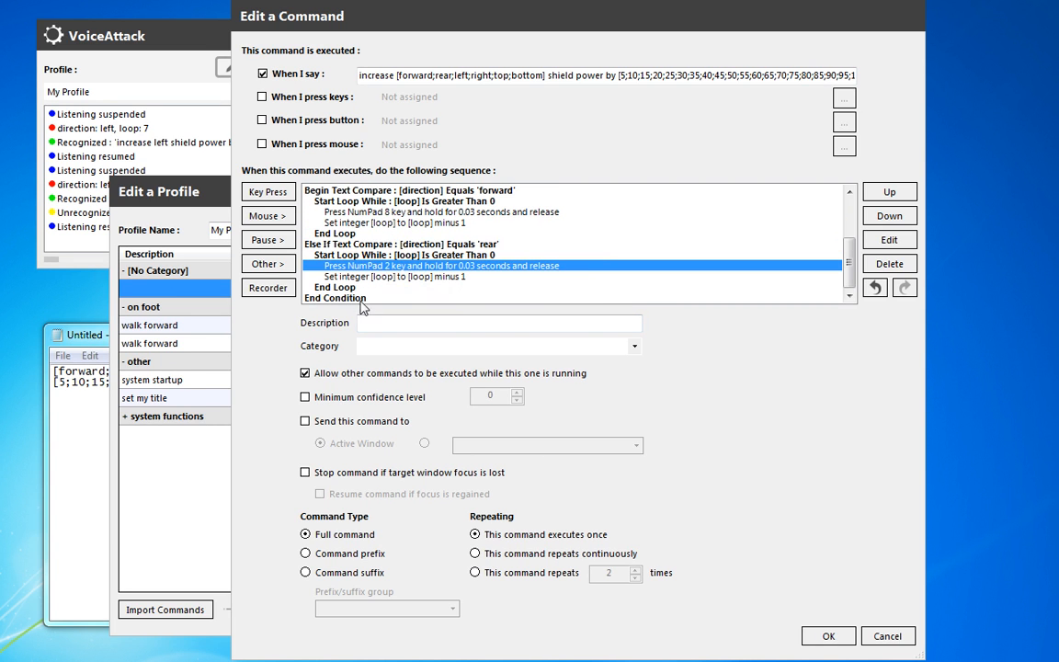
# Step: Set the first copied branch to check direction 'left' and press NumPad 4
pyautogui.click(400, 243)
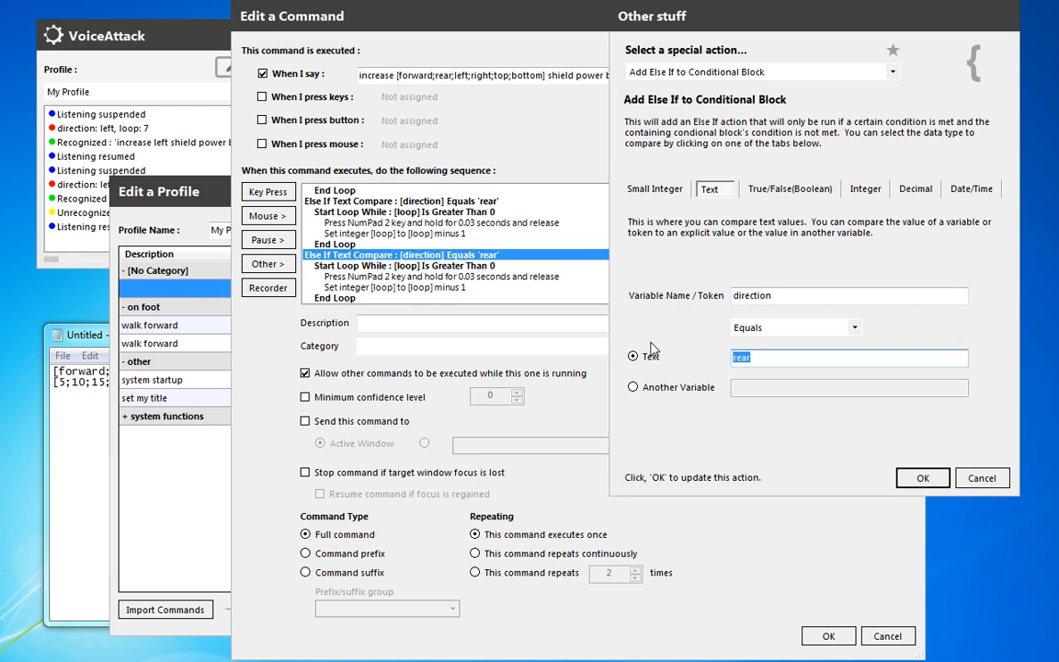
pyautogui.write('left')
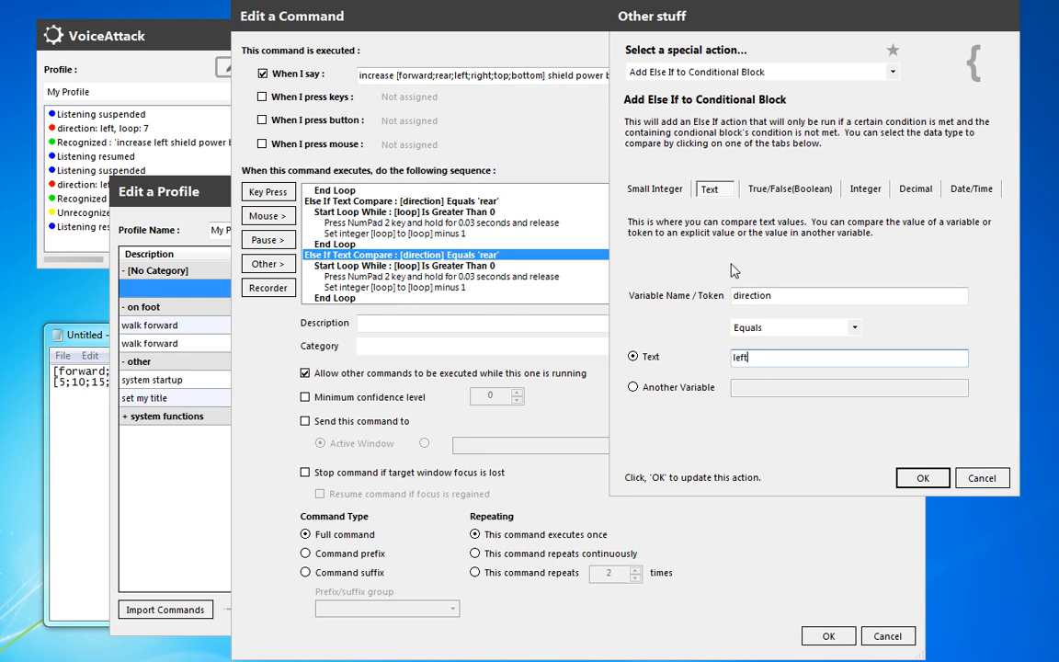
pyautogui.click(922, 477)
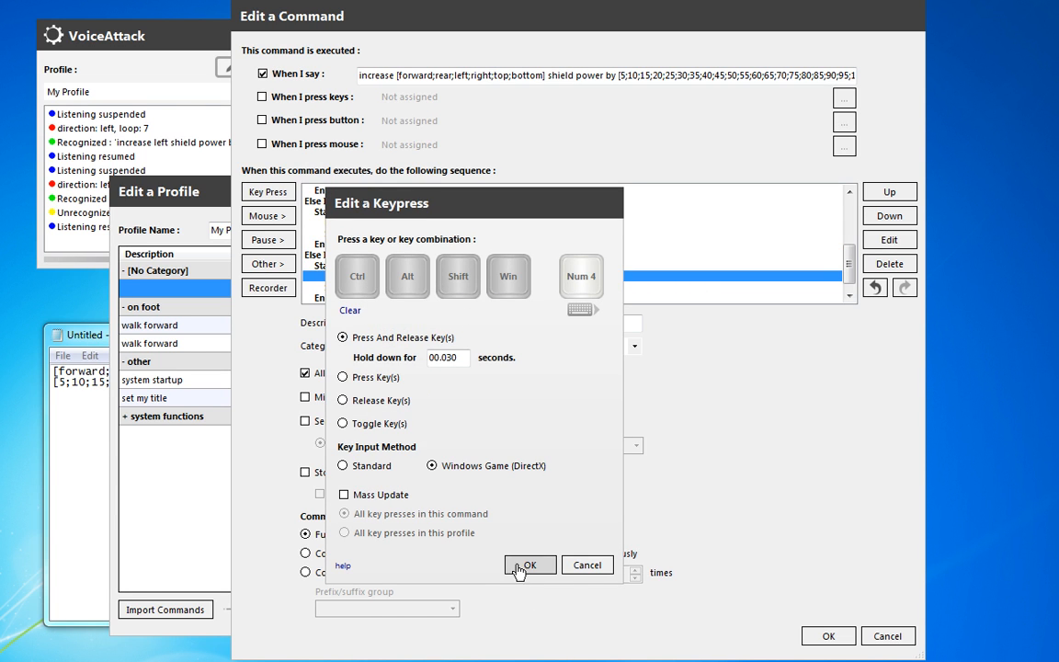
pyautogui.click(530, 564)
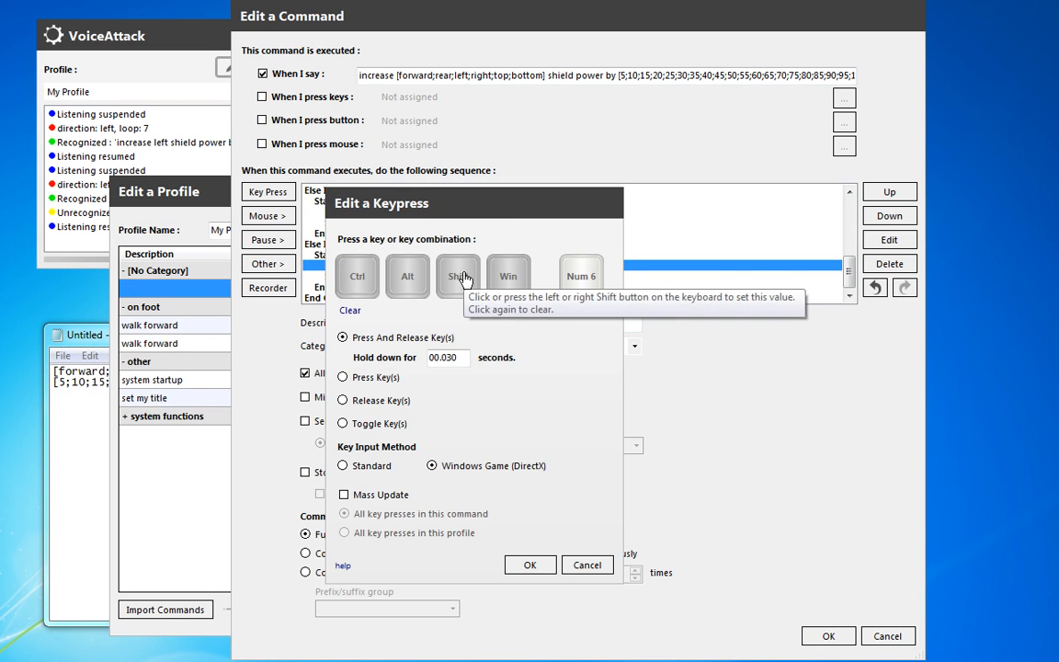
pyautogui.moveTo(509, 310)
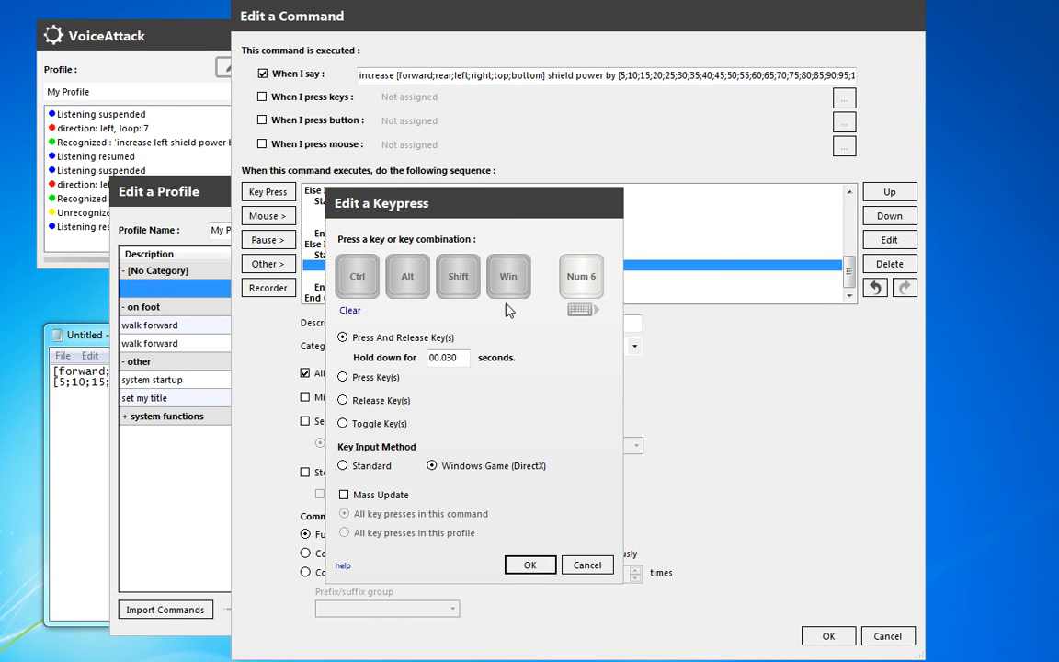
# Step: Set the right branch to press NumPad 6 and the top branch to press NumPad 9
pyautogui.click(530, 565)
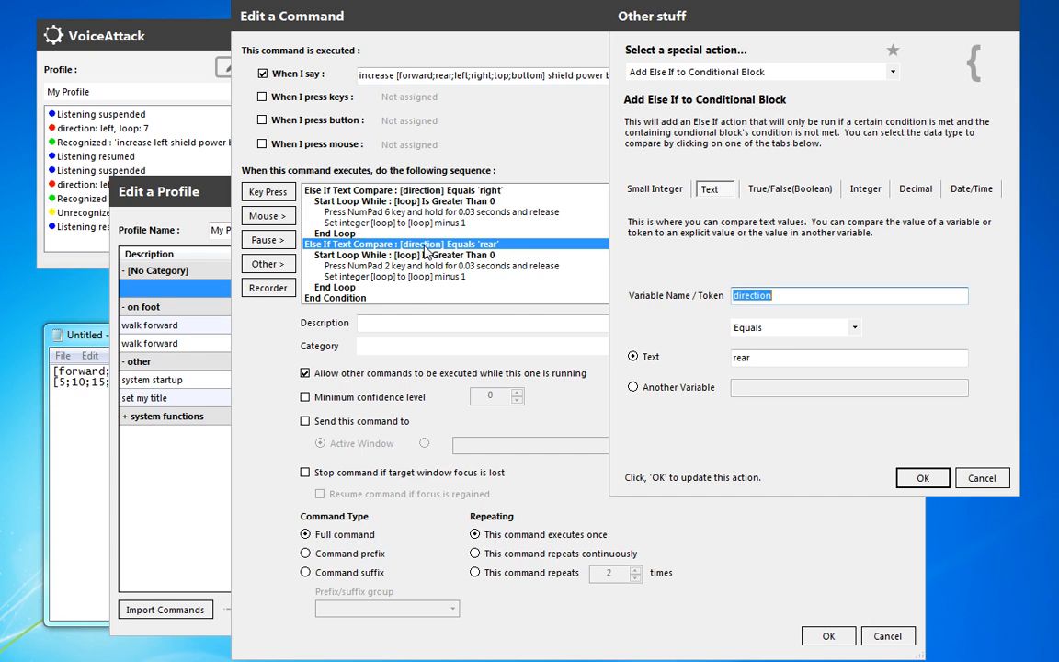
pyautogui.write('top')
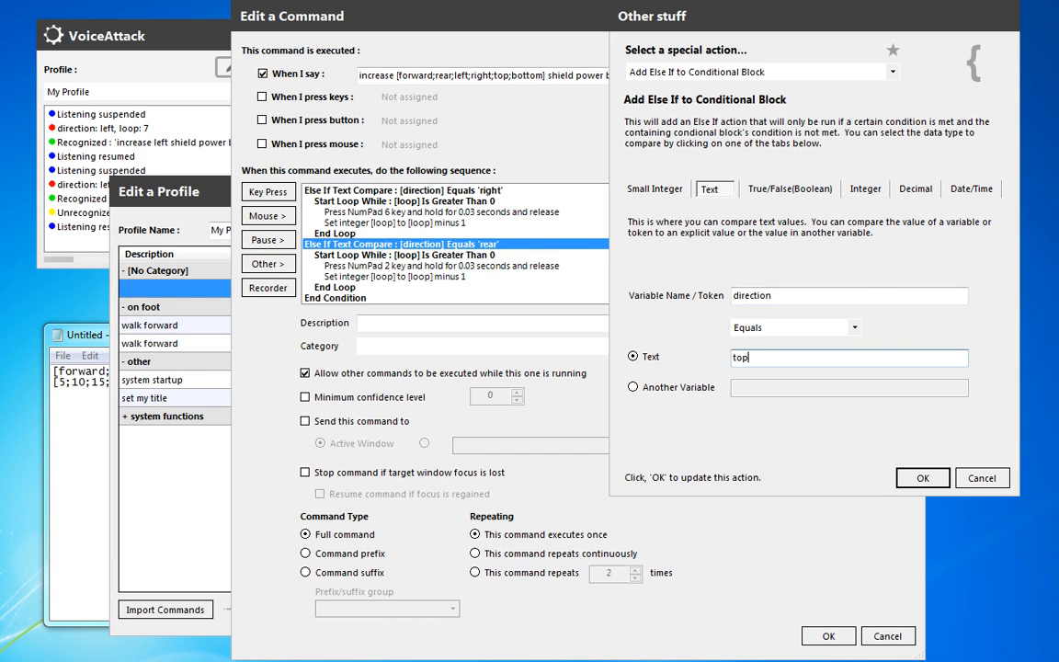
pyautogui.click(923, 477)
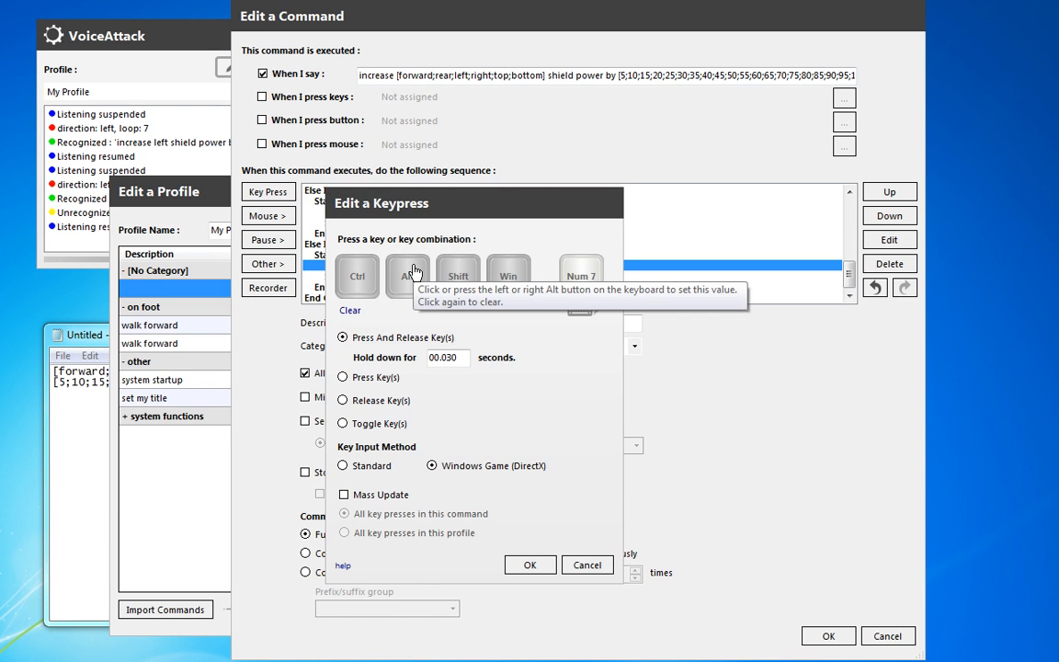
pyautogui.moveTo(493, 563)
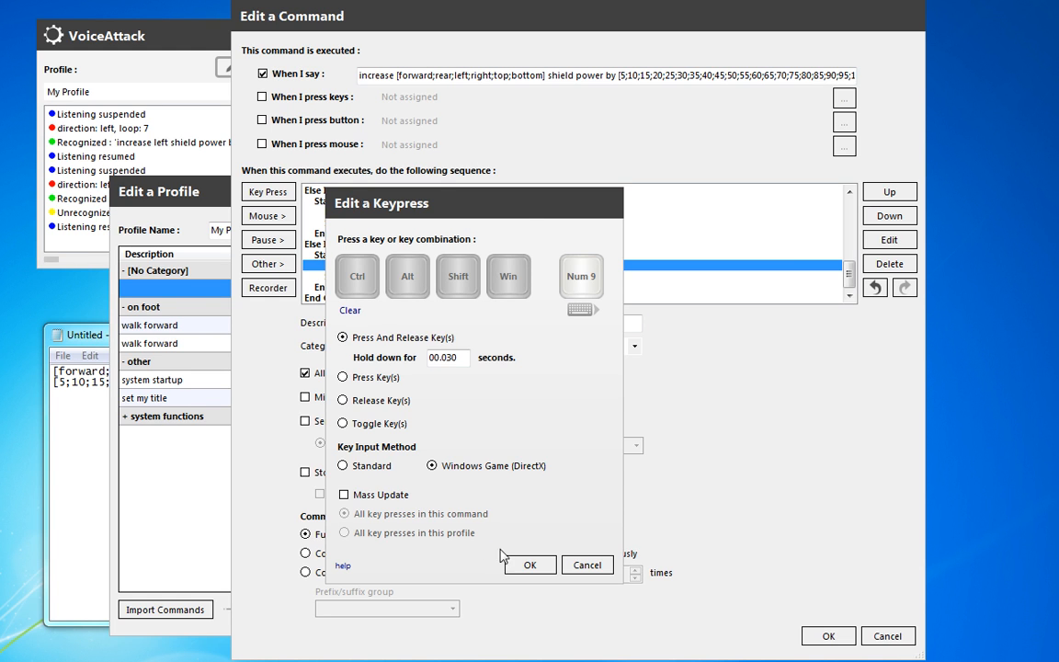
pyautogui.click(530, 565)
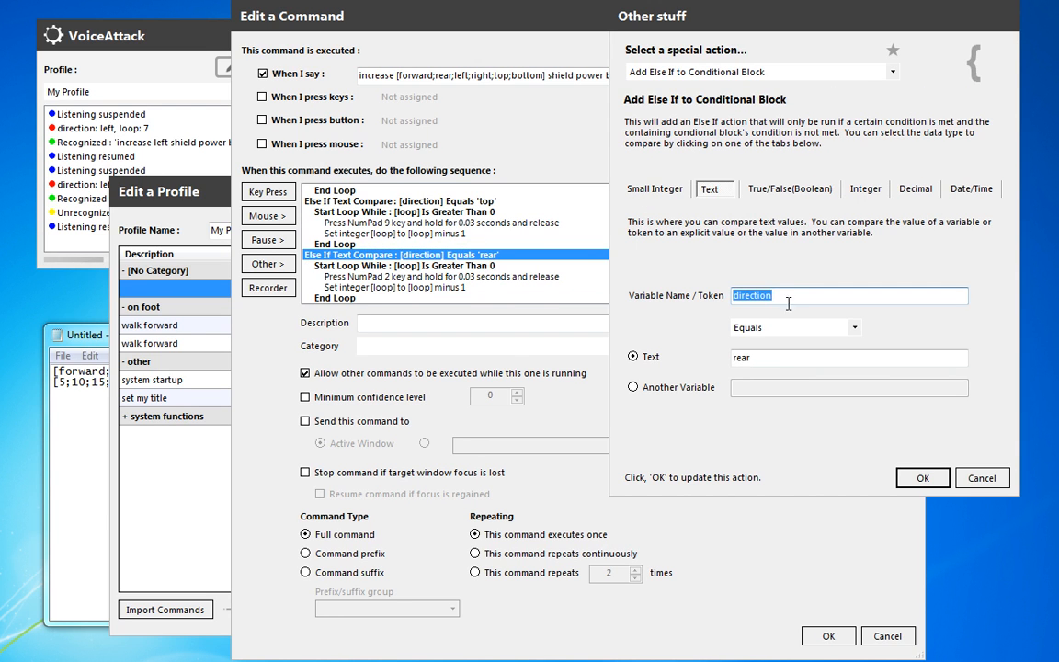
# Step: Make the last Else If branch compare direction equals 'bottom' and press NumPad 7
pyautogui.write('bo')
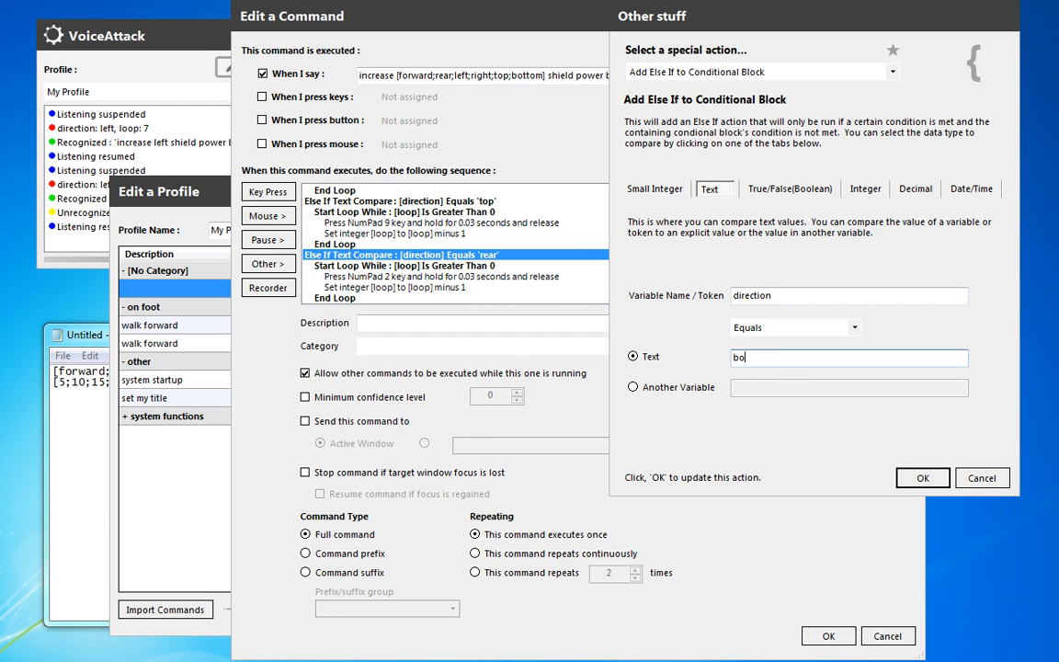
pyautogui.click(922, 477)
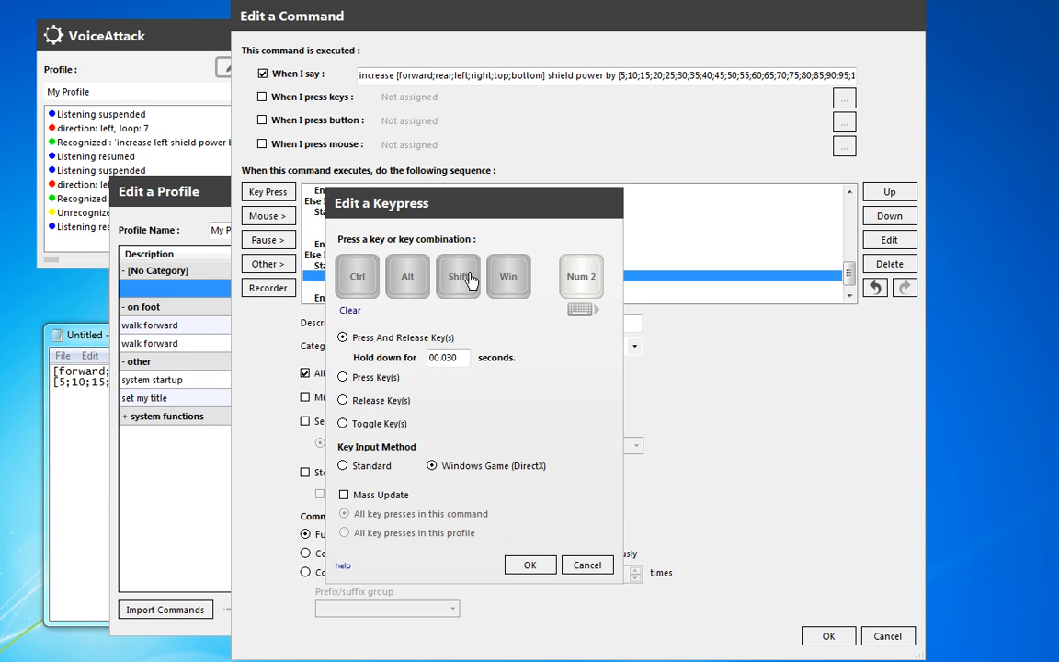
pyautogui.click(529, 565)
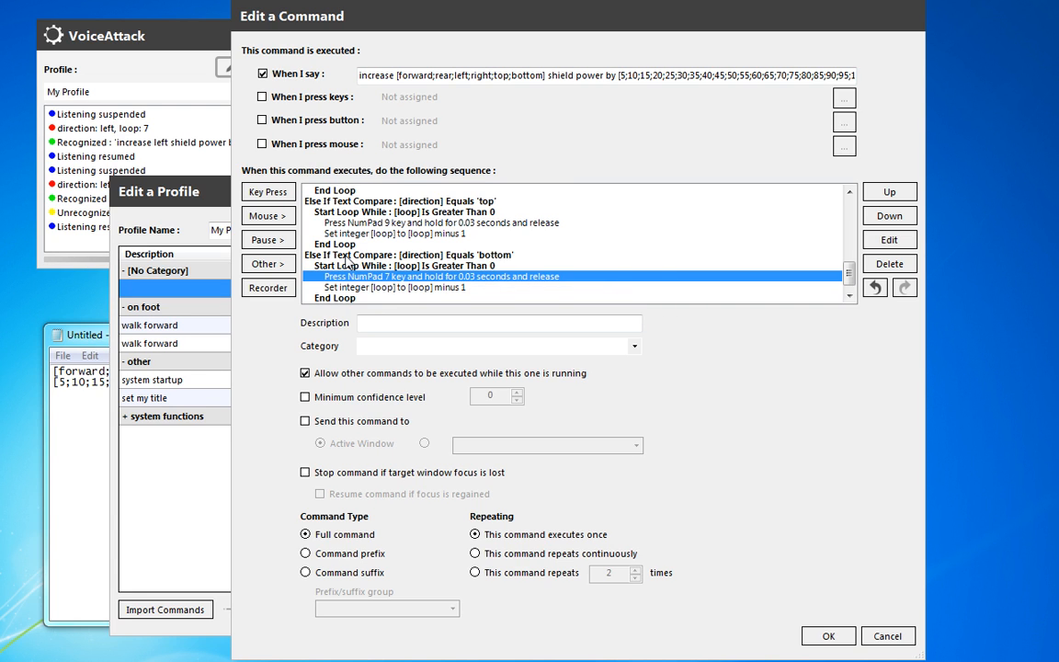
pyautogui.moveTo(762, 368)
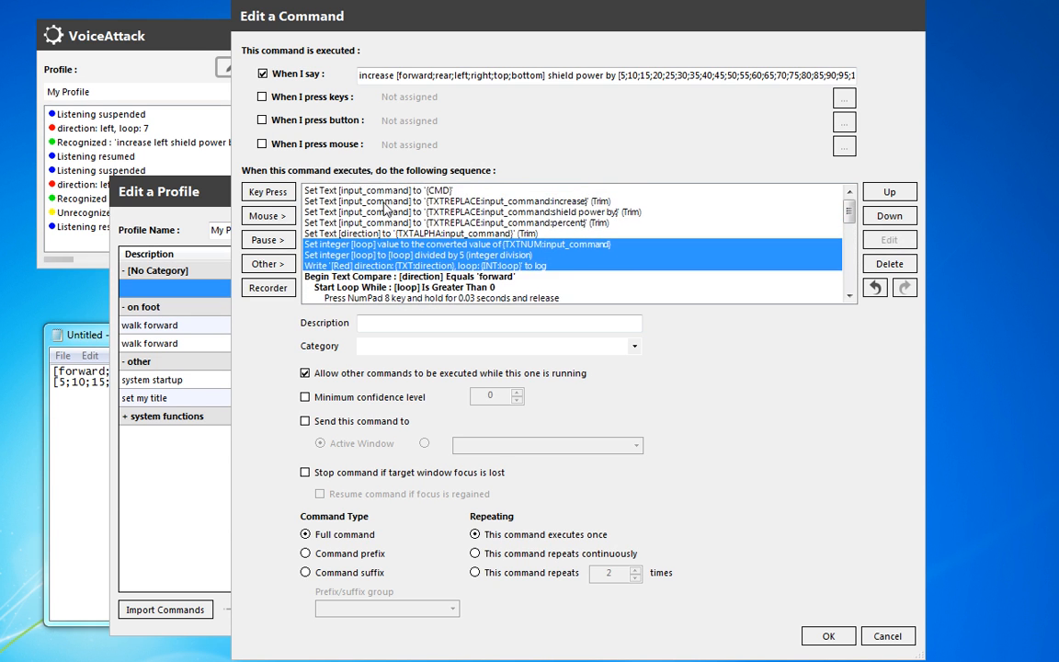
pyautogui.click(423, 265)
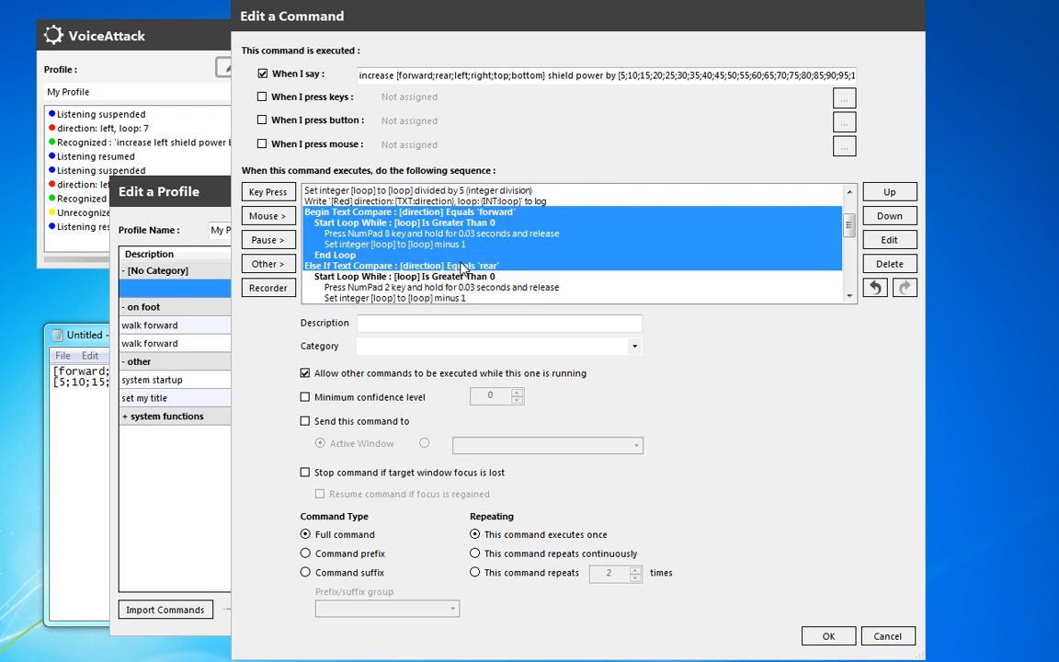
pyautogui.click(414, 212)
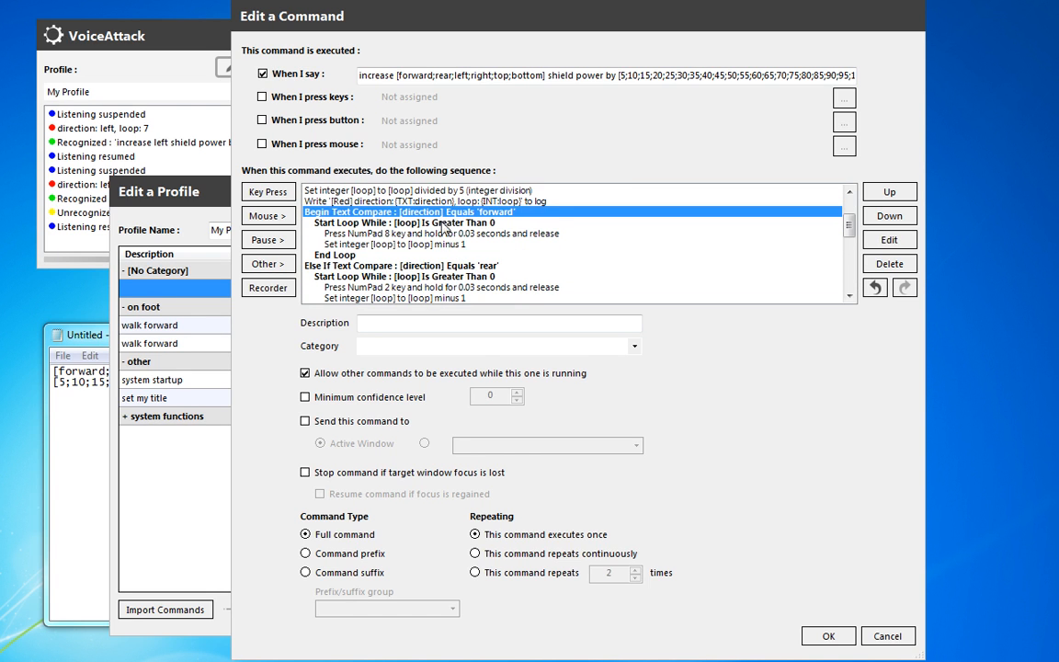
pyautogui.click(440, 233)
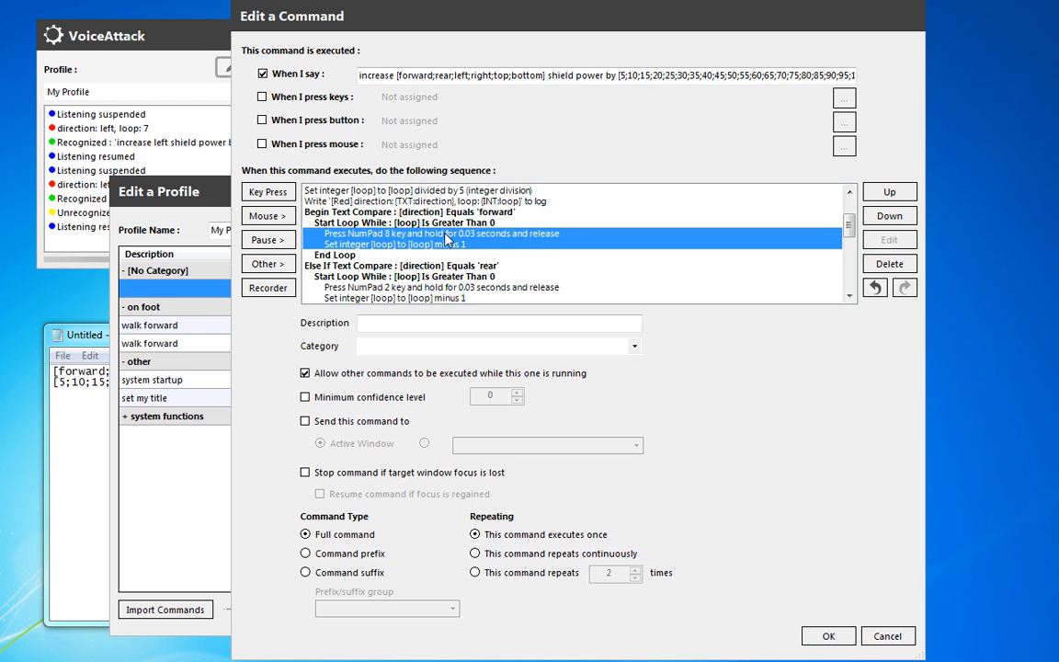
pyautogui.scroll(-3)
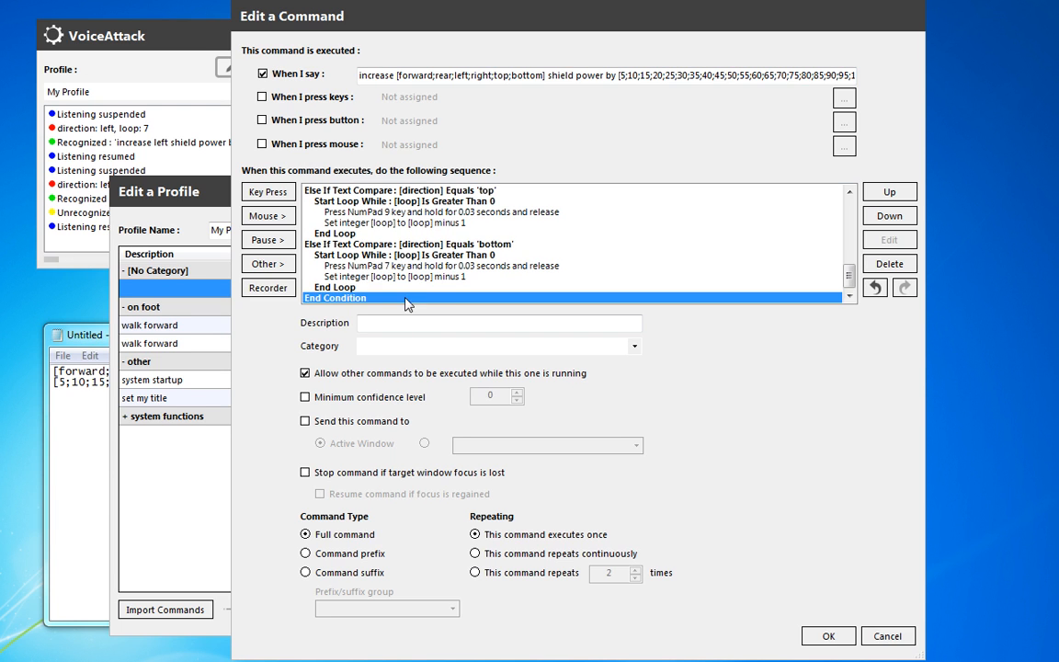
# Step: Append an Execute Another Command action running 'confirm request' and waiting for completion
pyautogui.click(267, 264)
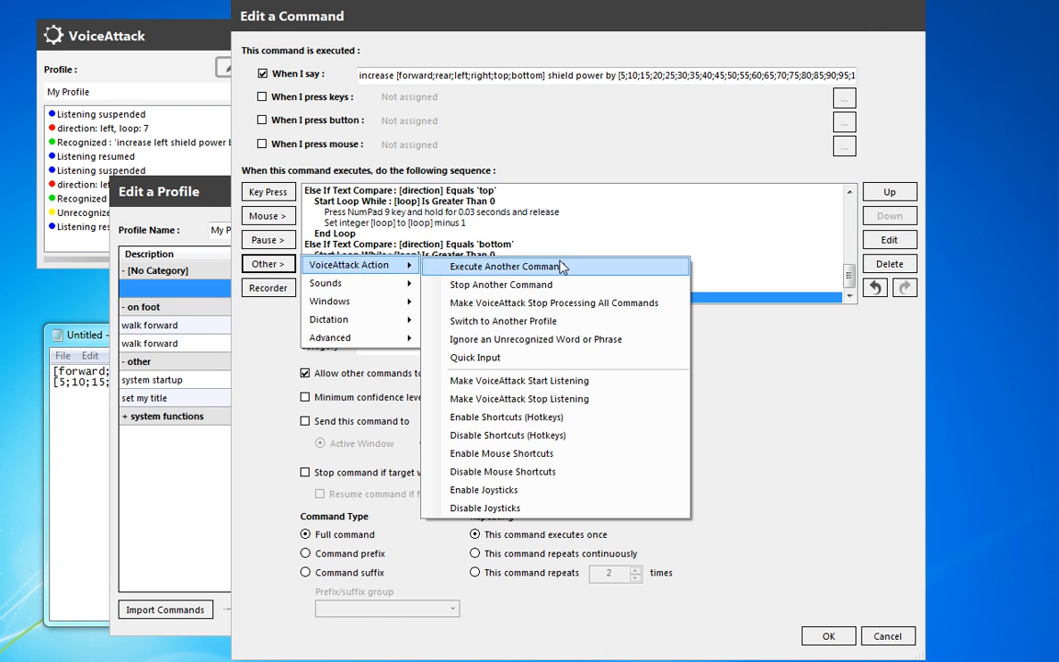
pyautogui.click(505, 265)
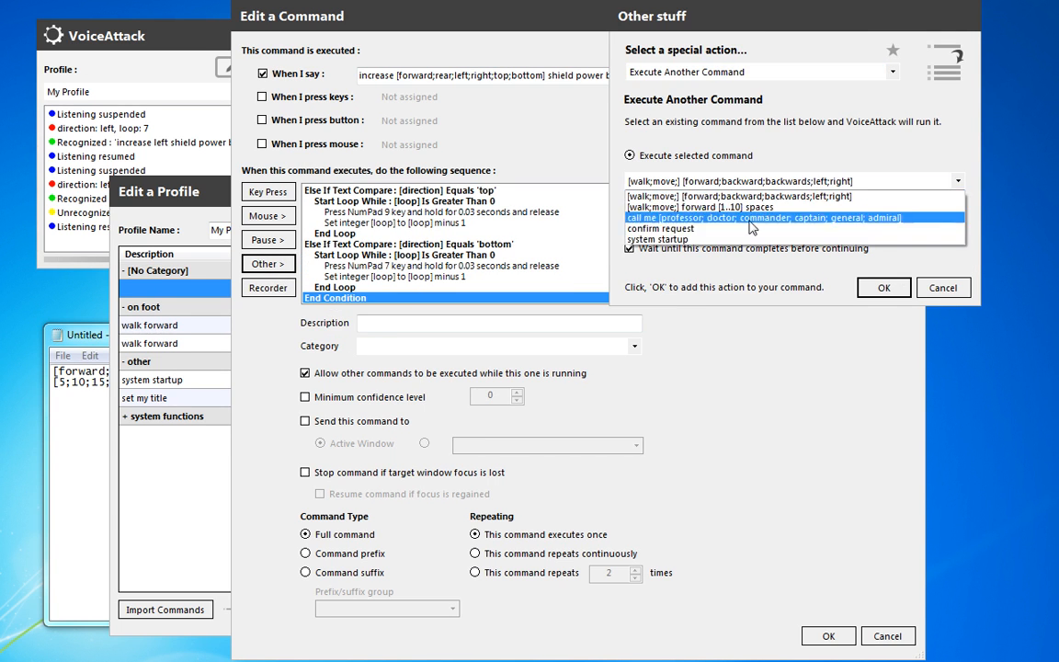
pyautogui.click(662, 228)
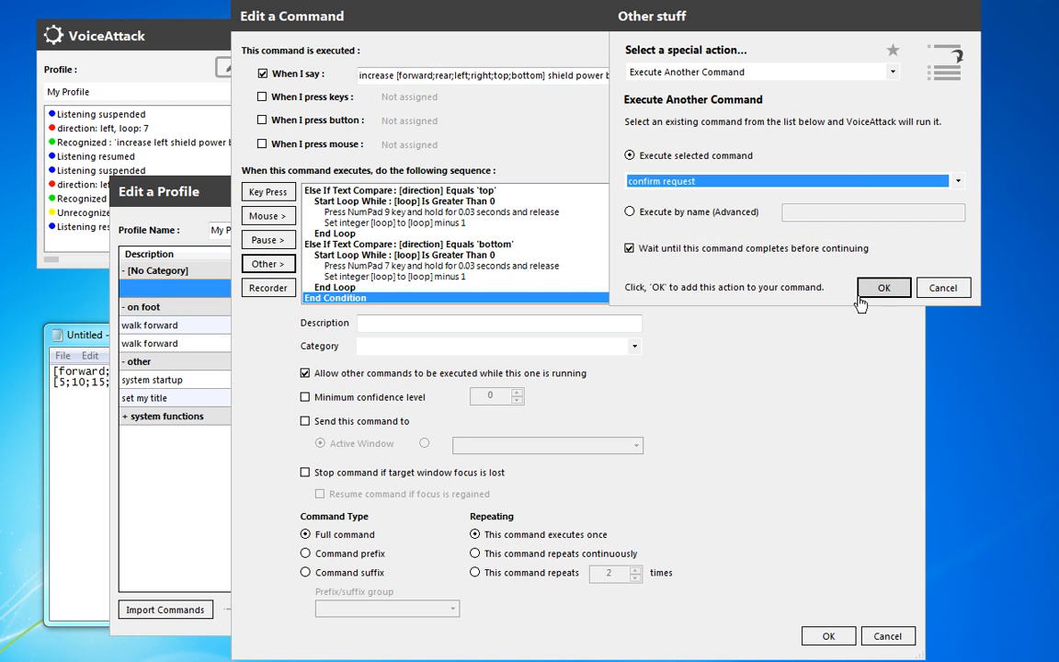
pyautogui.click(883, 287)
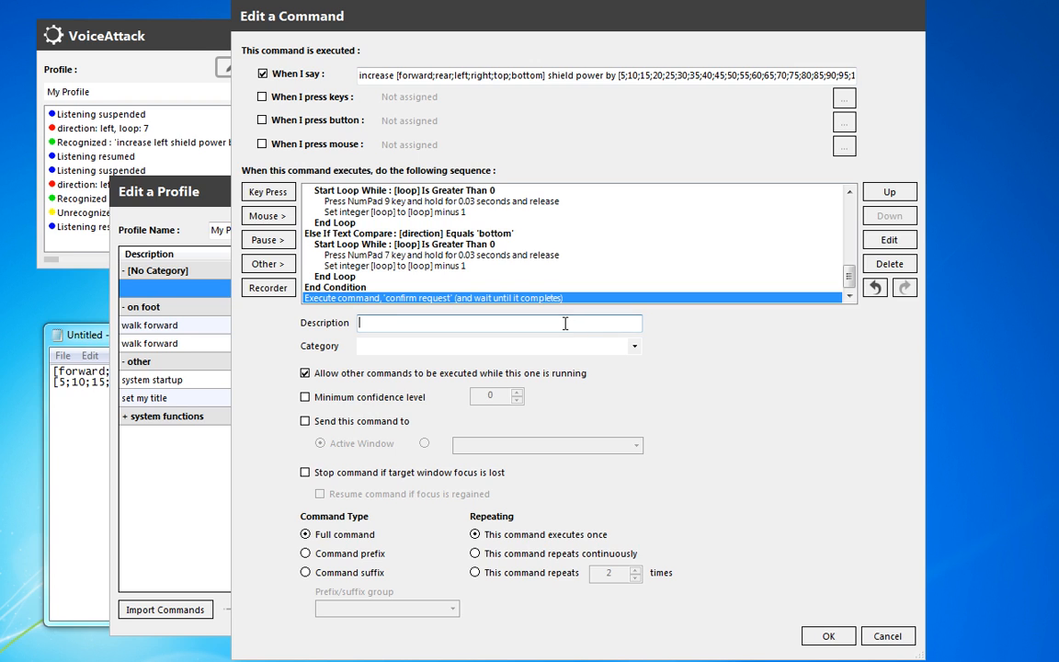
# Step: Name the command 'Increase shield power' in category 'Shield Management' and close the profile editor
pyautogui.write('Shield management')
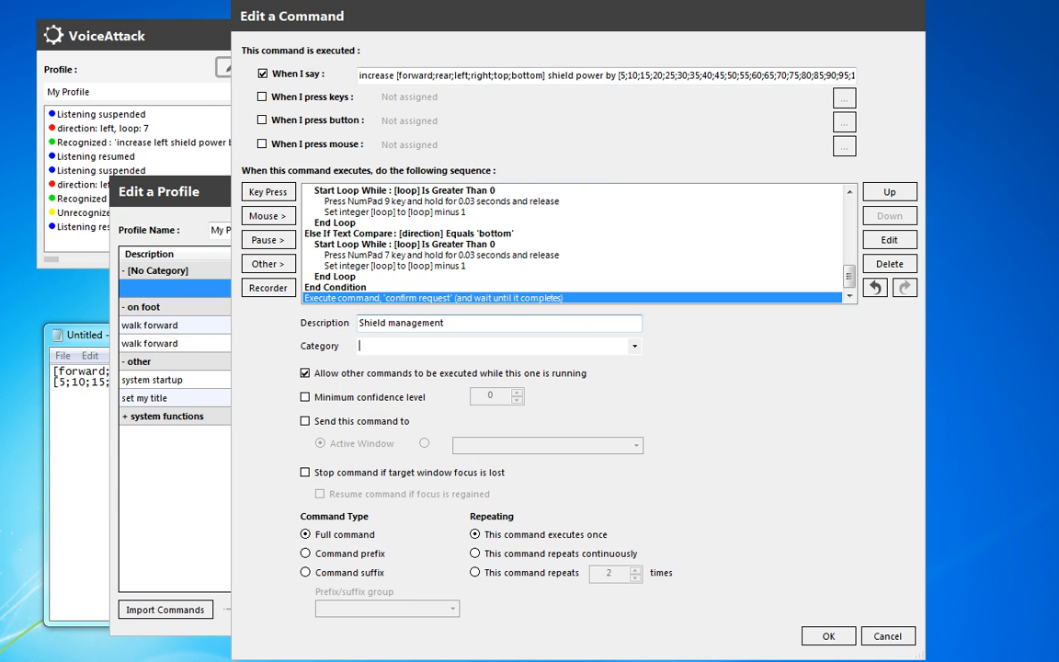
pyautogui.write('Shield Management')
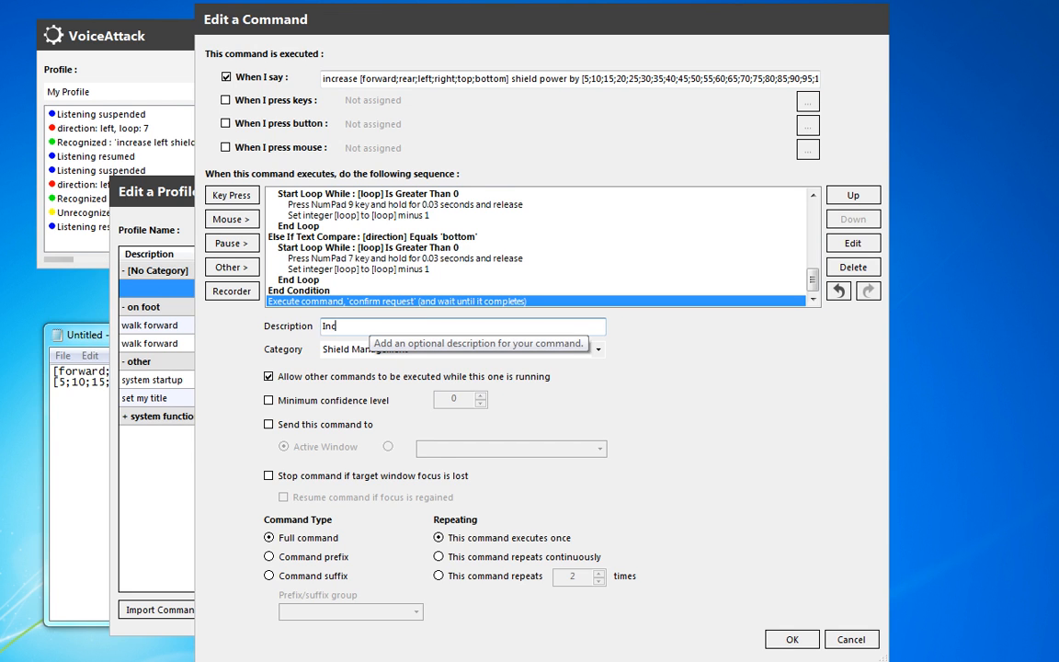
pyautogui.write('Increase shield p')
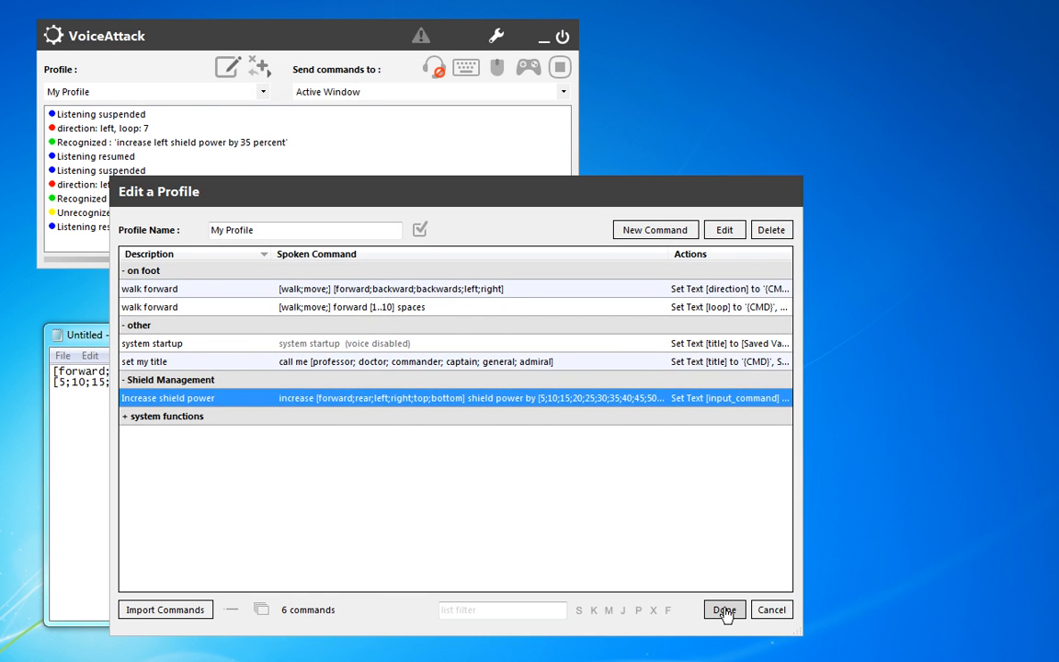
pyautogui.click(725, 610)
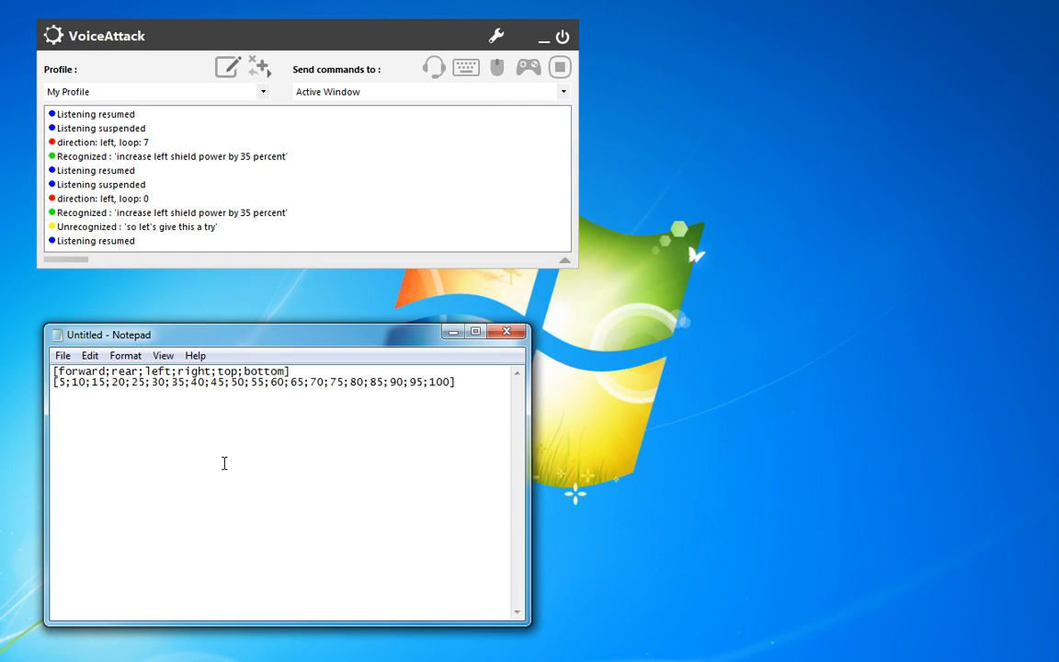
# Step: Voice-test forward 25 percent and top 75 percent, producing 88888 and fifteen 9s in Notepad
pyautogui.write('88888')
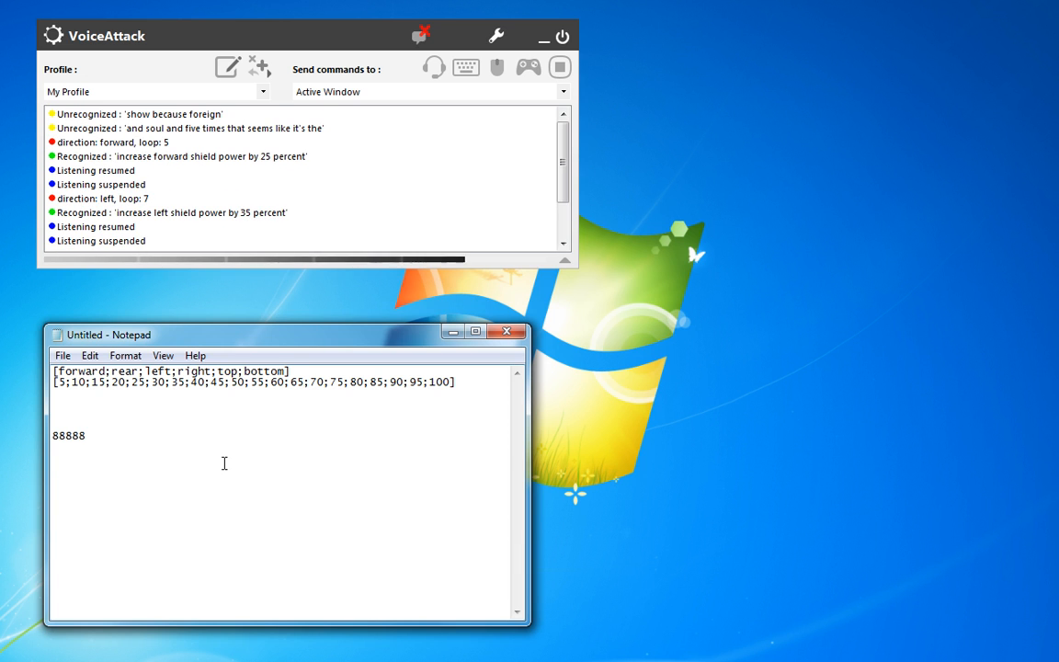
pyautogui.write('999999999999999')
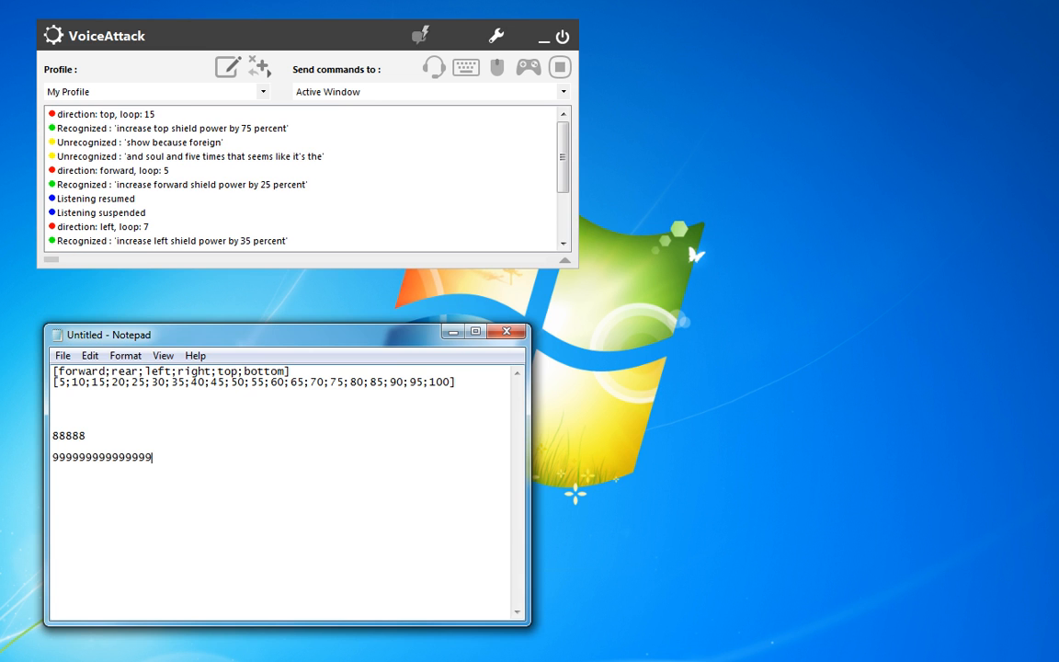
pyautogui.moveTo(433, 67)
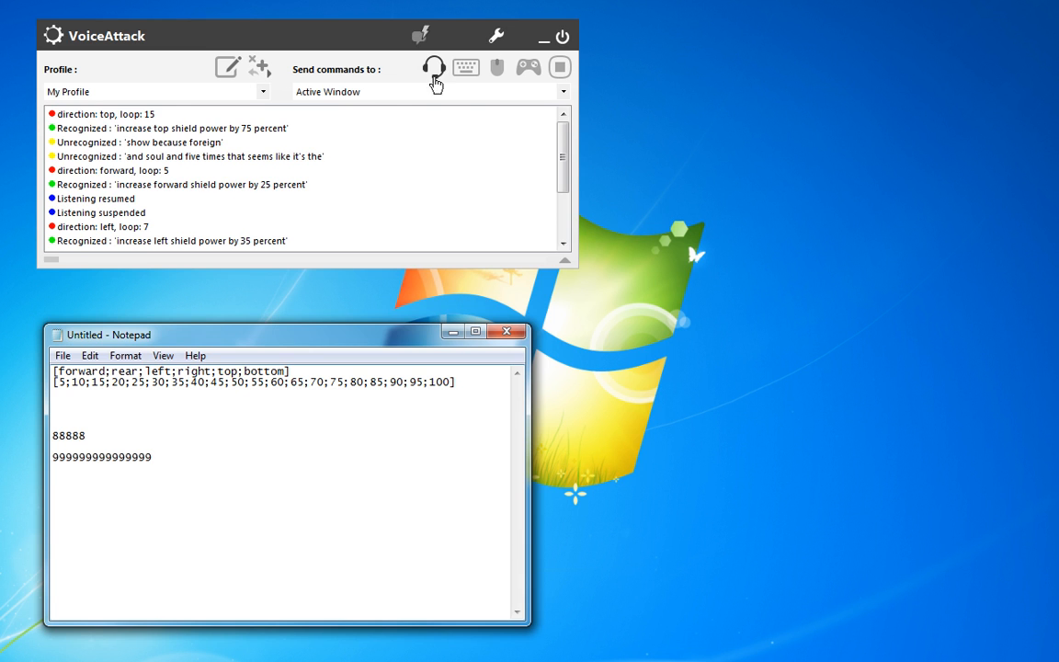